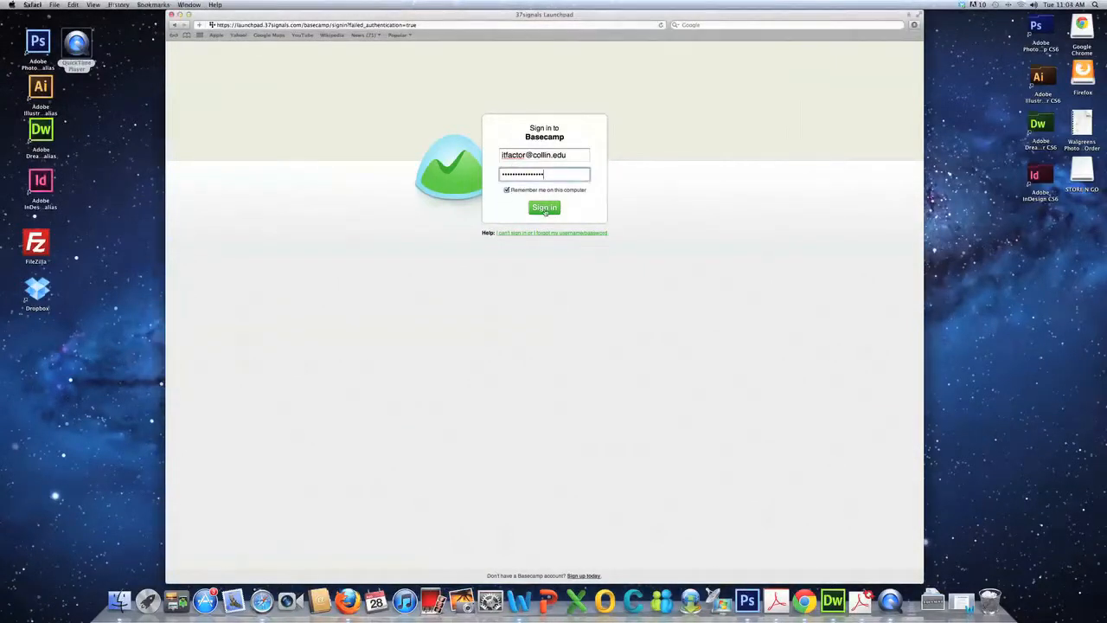
Step: Sign in to the Basecamp account and land on the Projects overview
{"action": "left_click", "coordinate": [543, 207]}
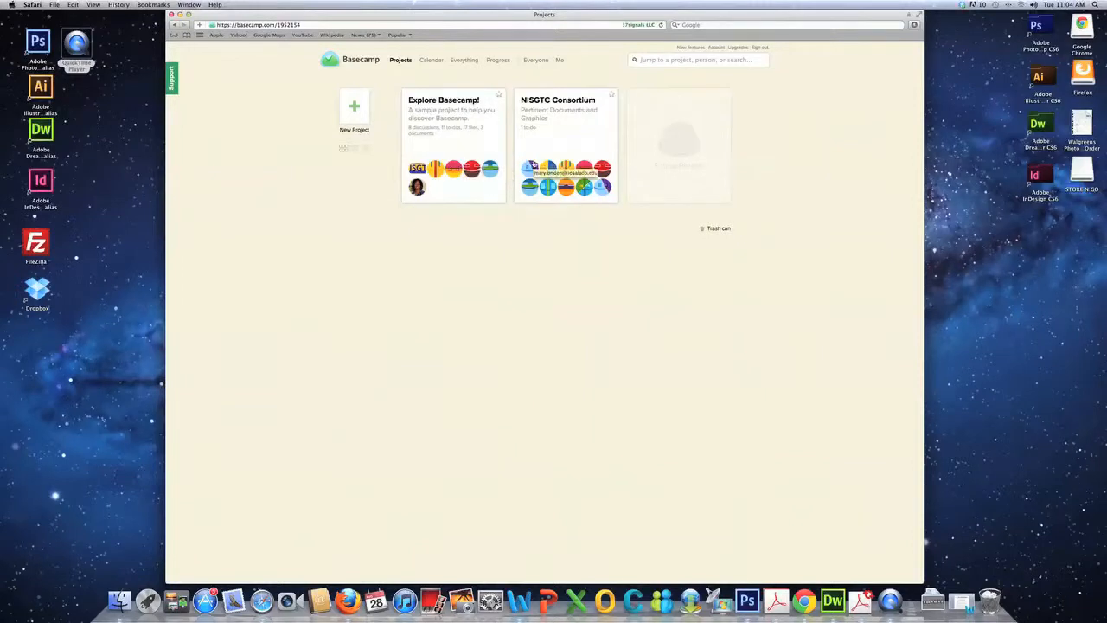
Step: Enter the NISGTC Consortium project and look over its to-dos and the August 29 upcoming event
{"action": "left_click", "coordinate": [565, 112]}
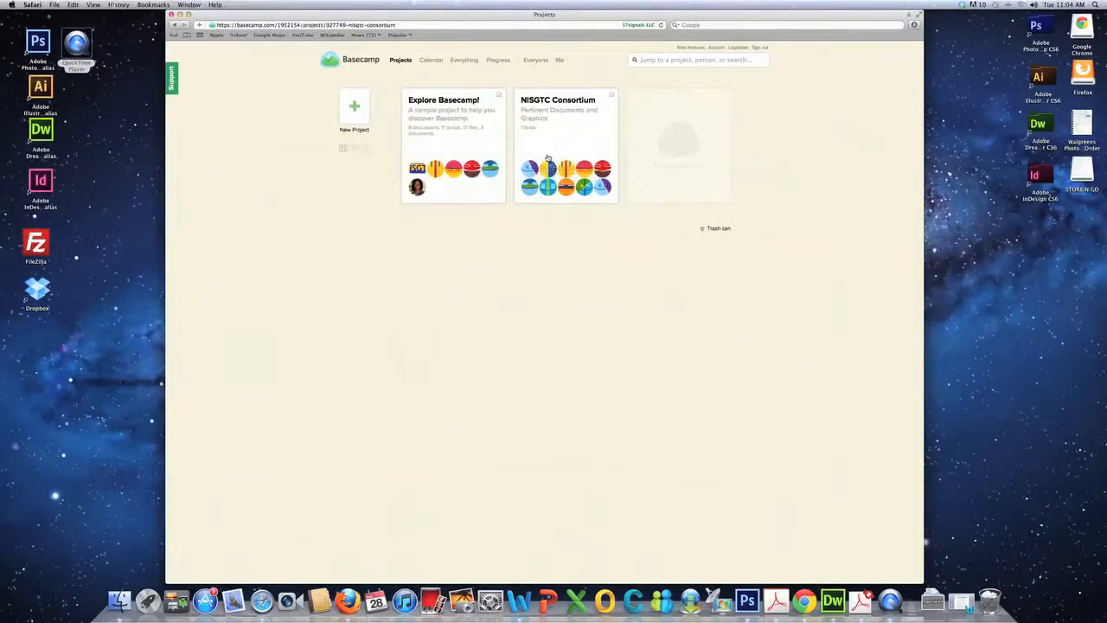
{"action": "left_click", "coordinate": [557, 113]}
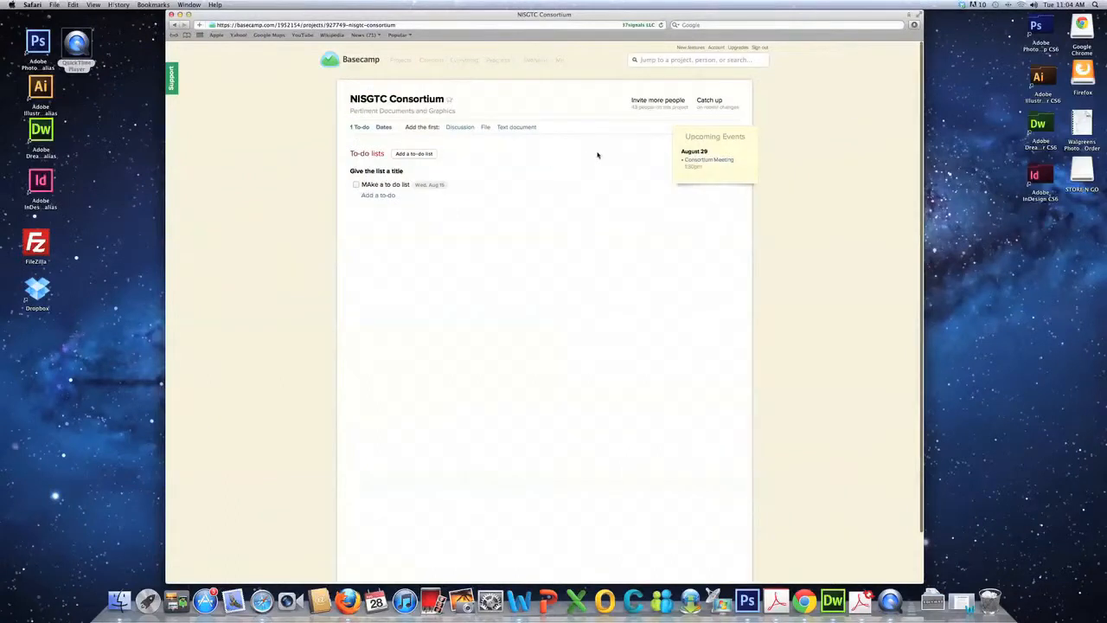
{"action": "mouse_move", "coordinate": [658, 100]}
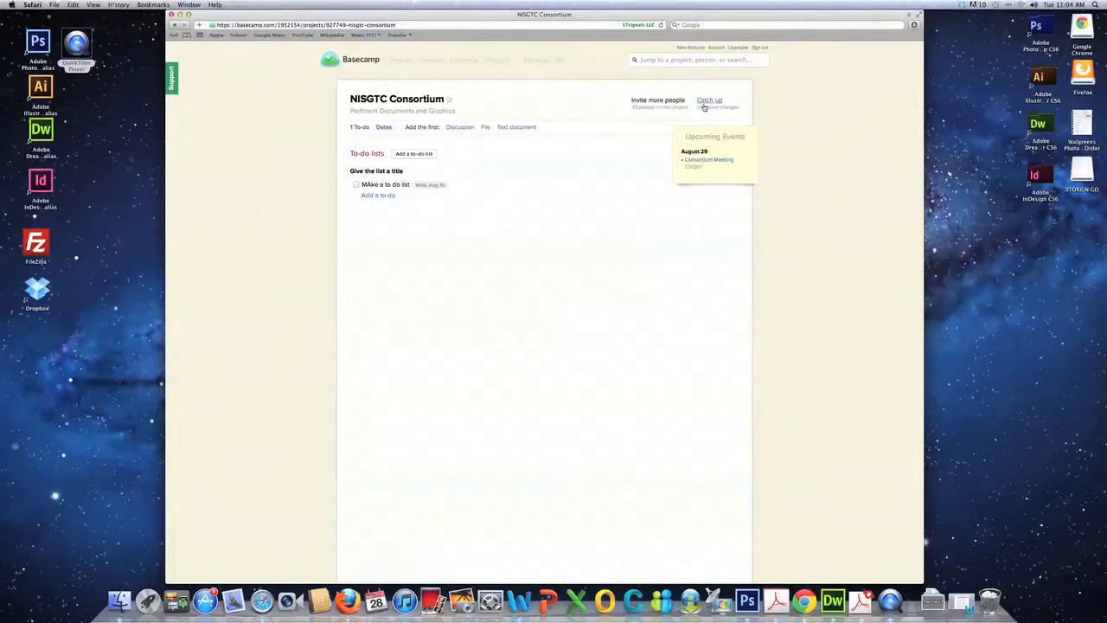
{"action": "left_click", "coordinate": [710, 100]}
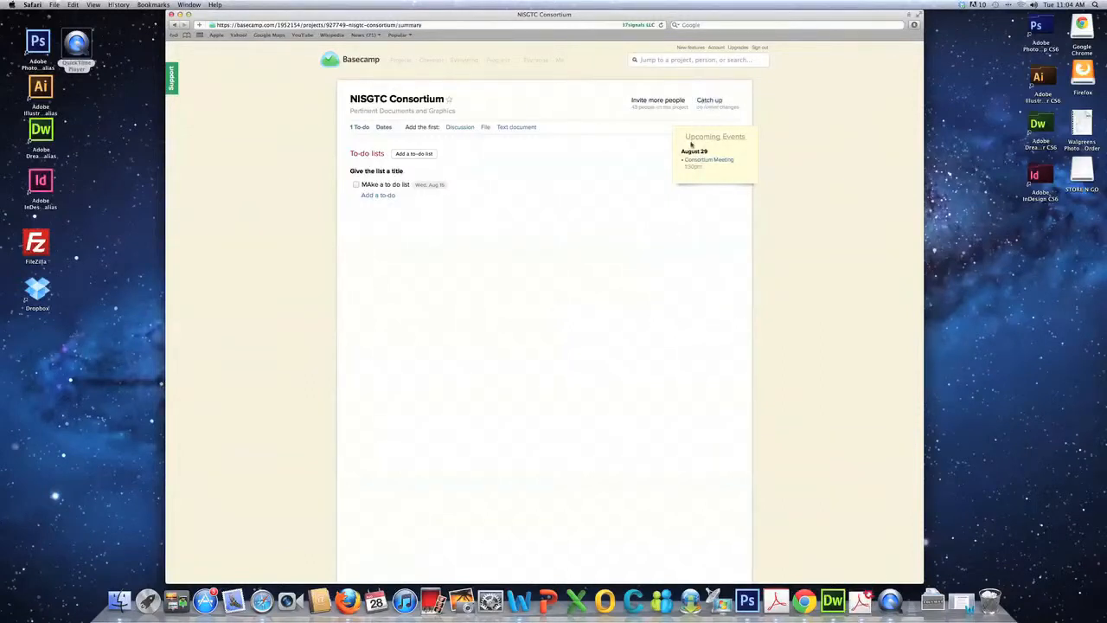
{"action": "left_click", "coordinate": [709, 99]}
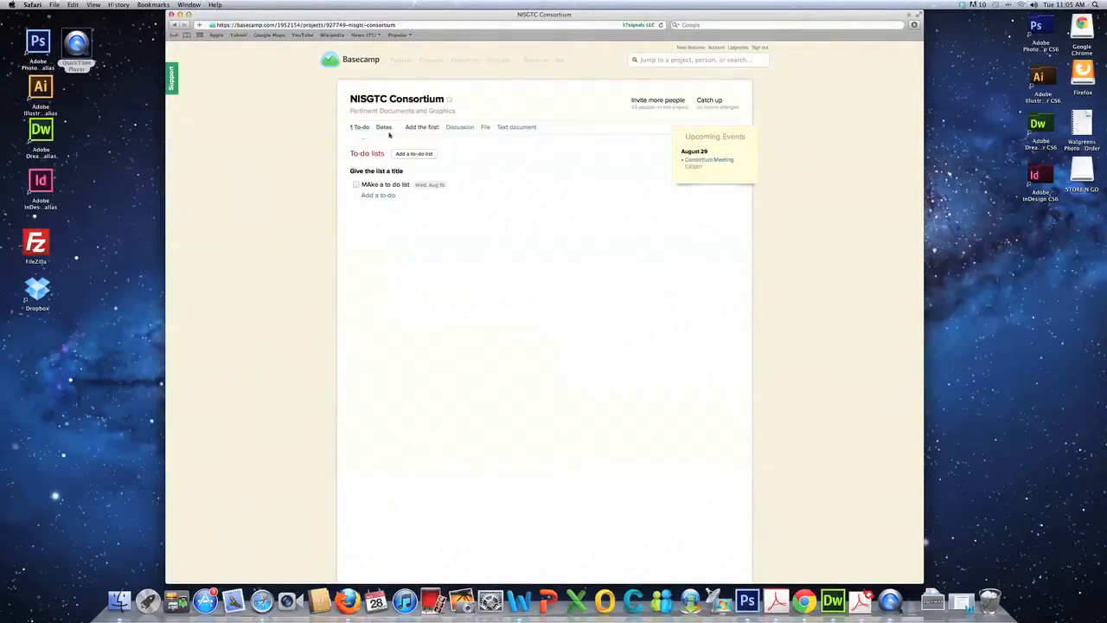
{"action": "mouse_move", "coordinate": [424, 139]}
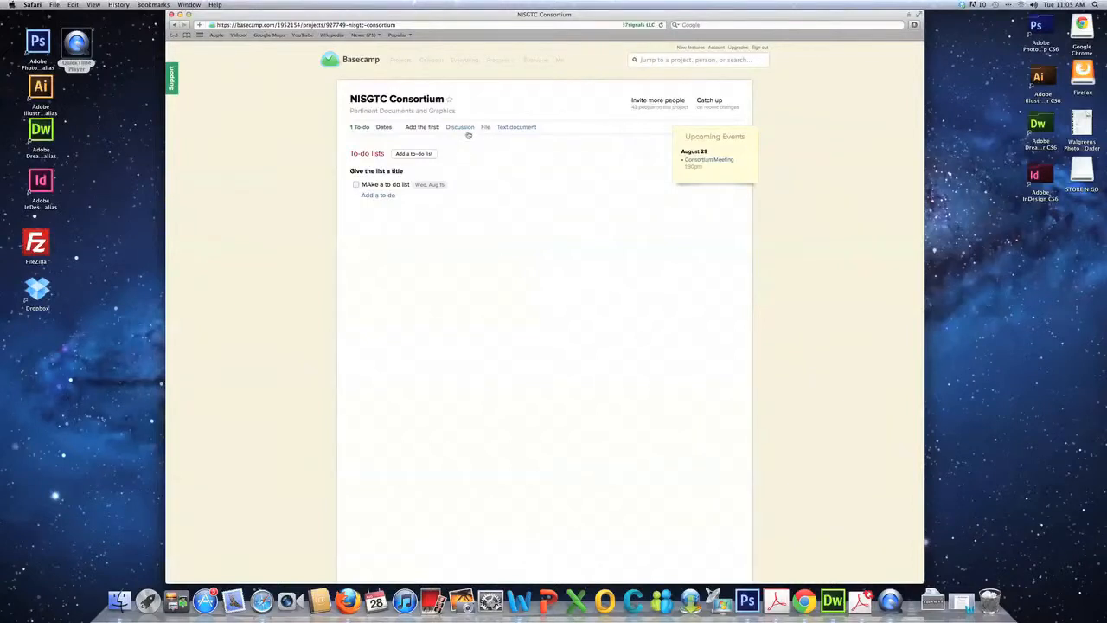
Step: Start a new discussion from 'Add the first' and place the cursor in its message body
{"action": "left_click", "coordinate": [460, 126]}
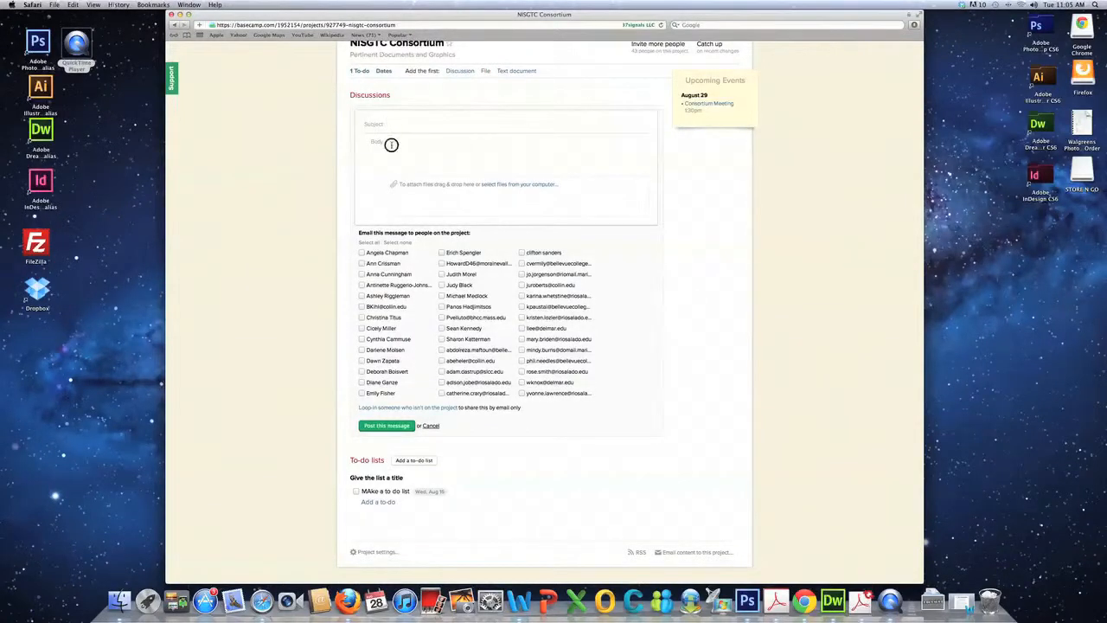
{"action": "left_click", "coordinate": [391, 145]}
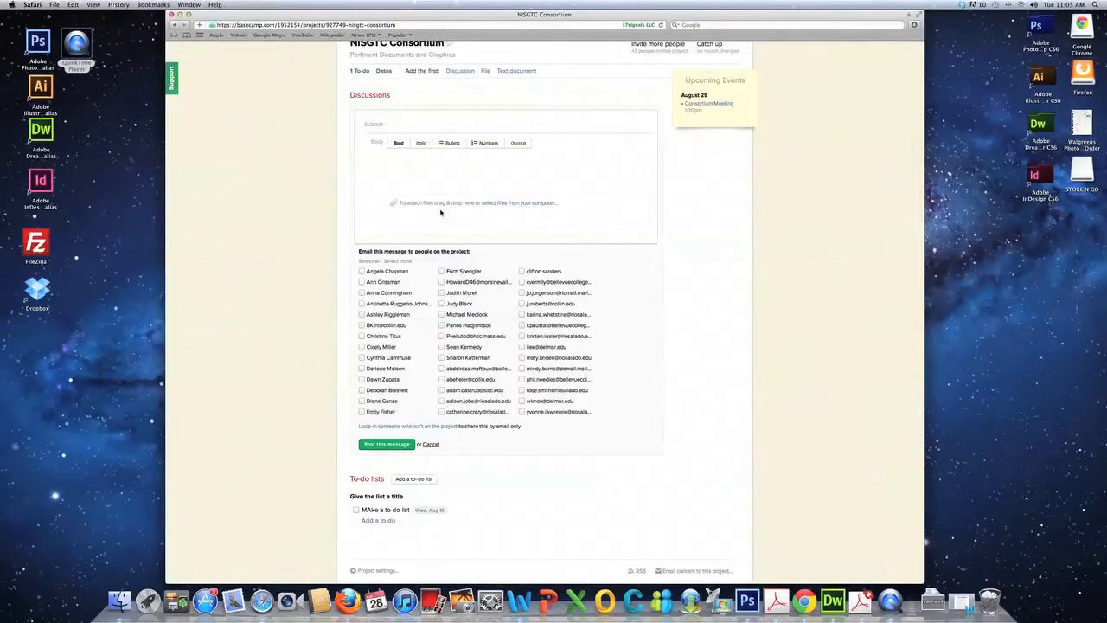
{"action": "left_click", "coordinate": [388, 161]}
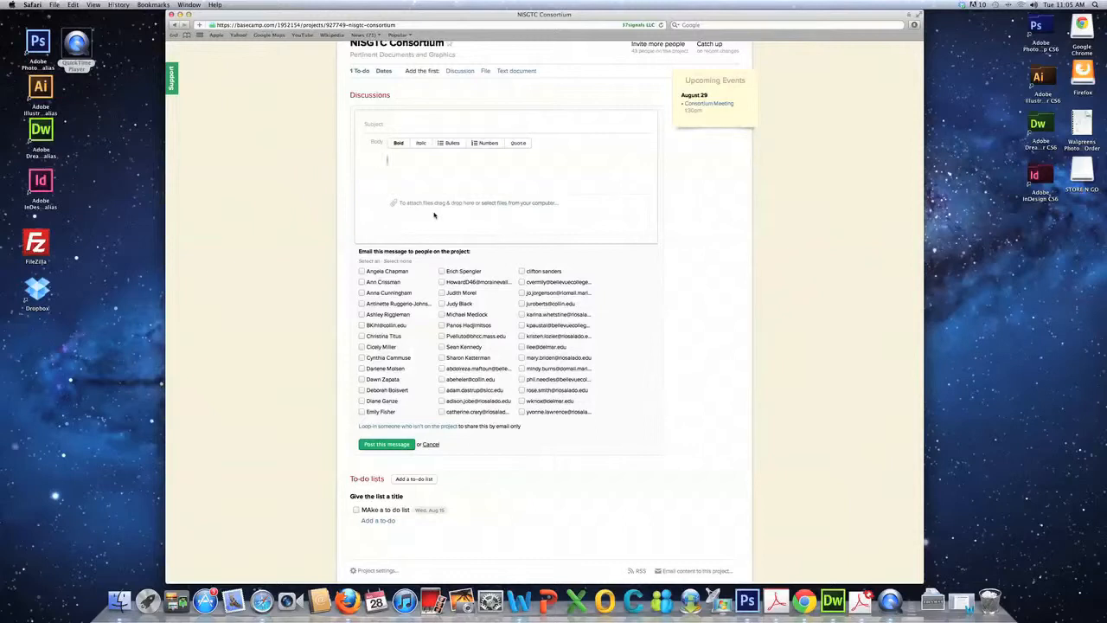
{"action": "mouse_move", "coordinate": [446, 268]}
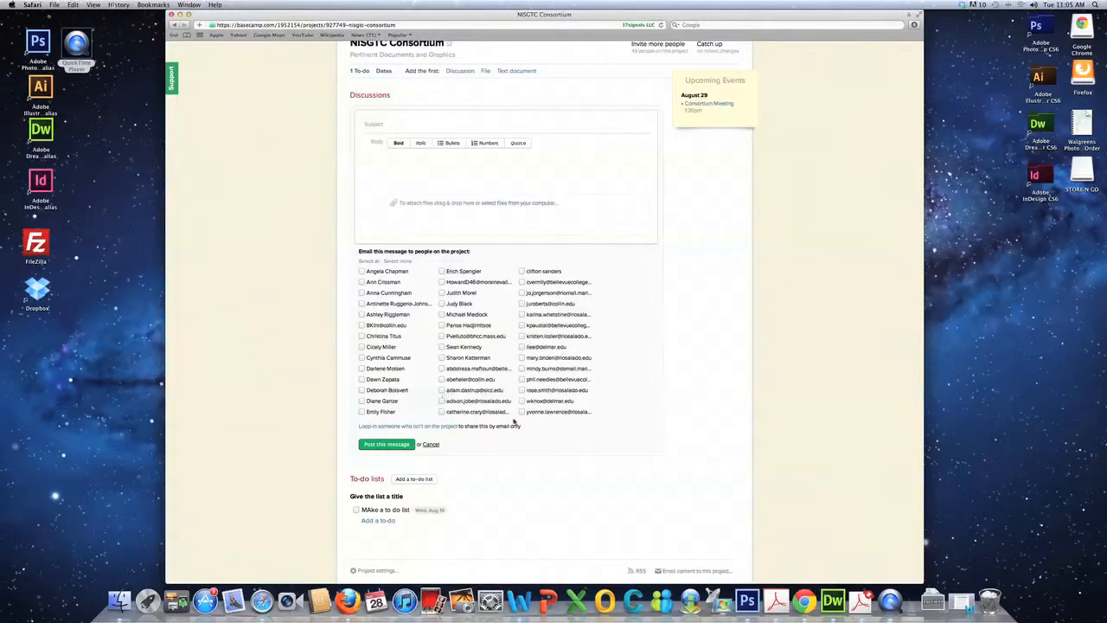
{"action": "mouse_move", "coordinate": [477, 315]}
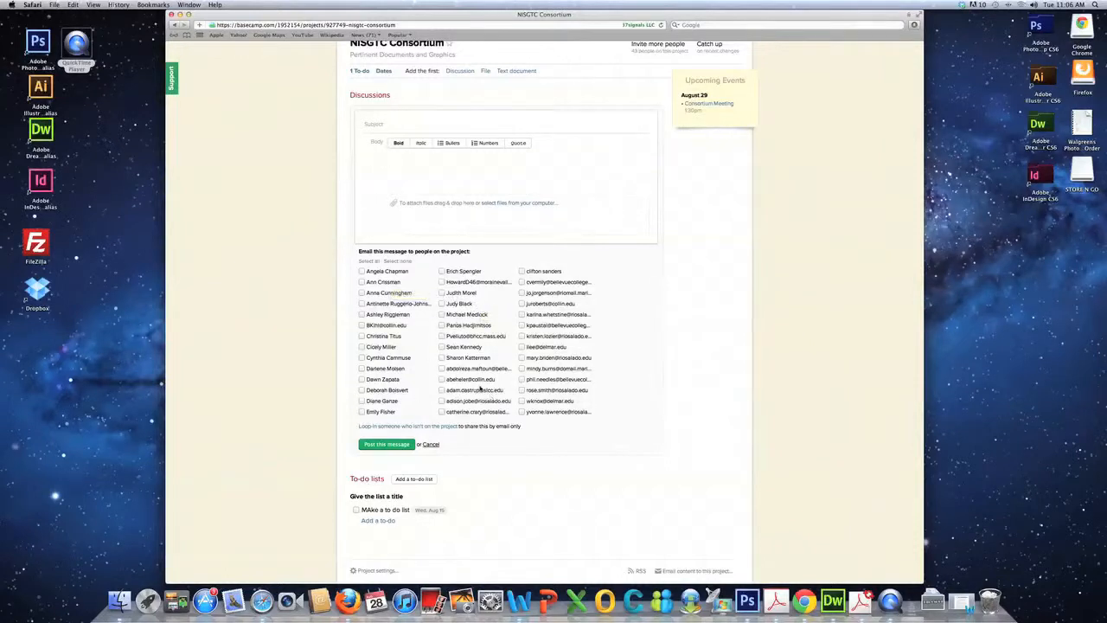
{"action": "mouse_move", "coordinate": [424, 290]}
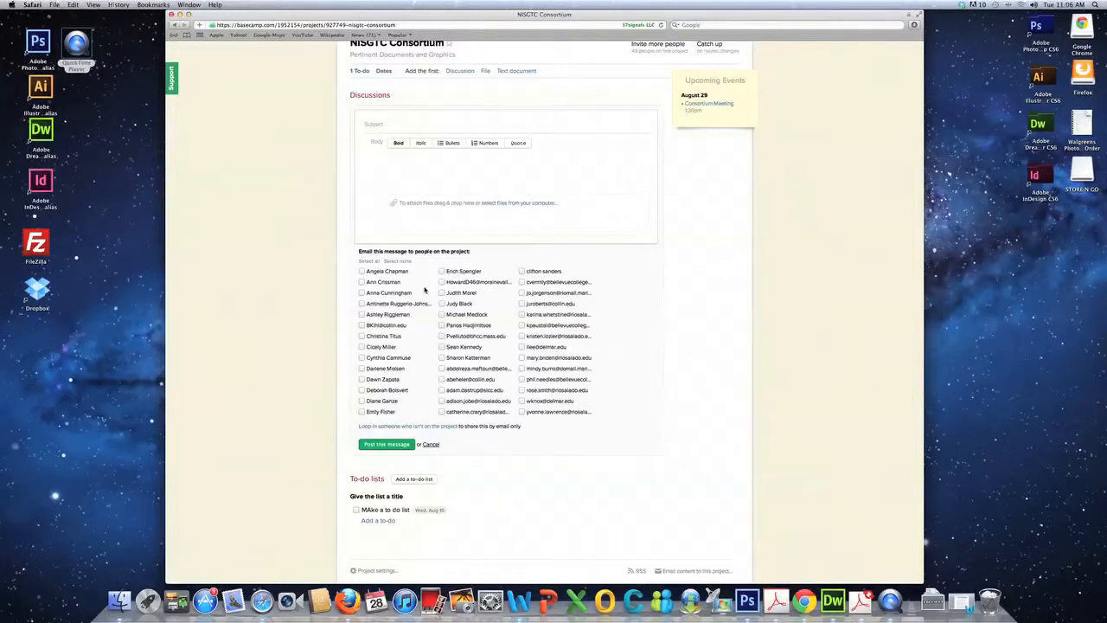
{"action": "mouse_move", "coordinate": [481, 346]}
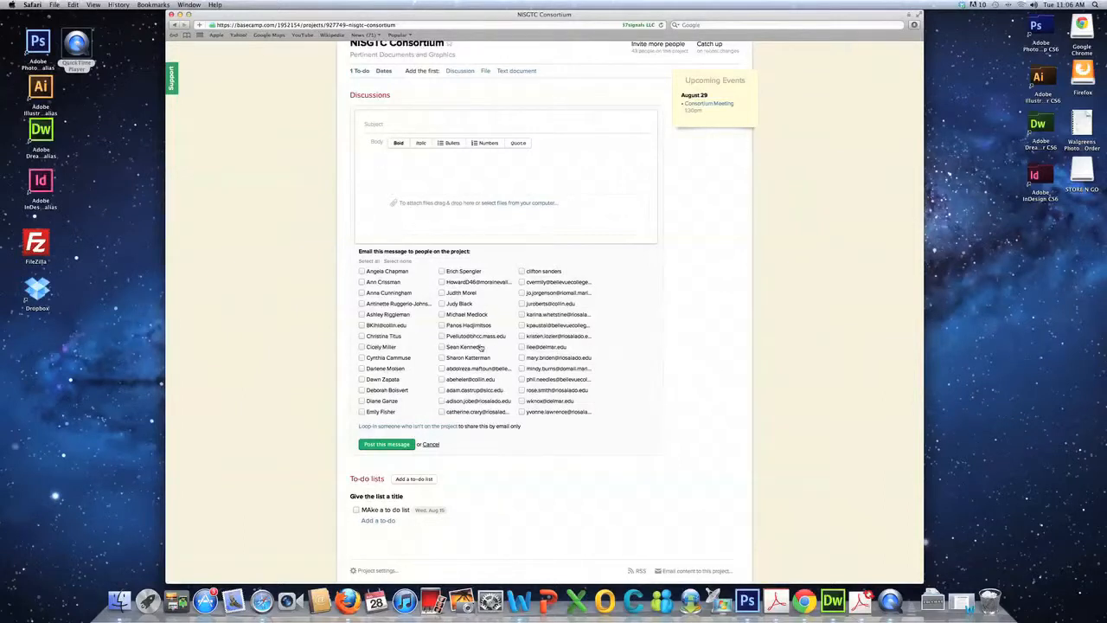
{"action": "mouse_move", "coordinate": [481, 346]}
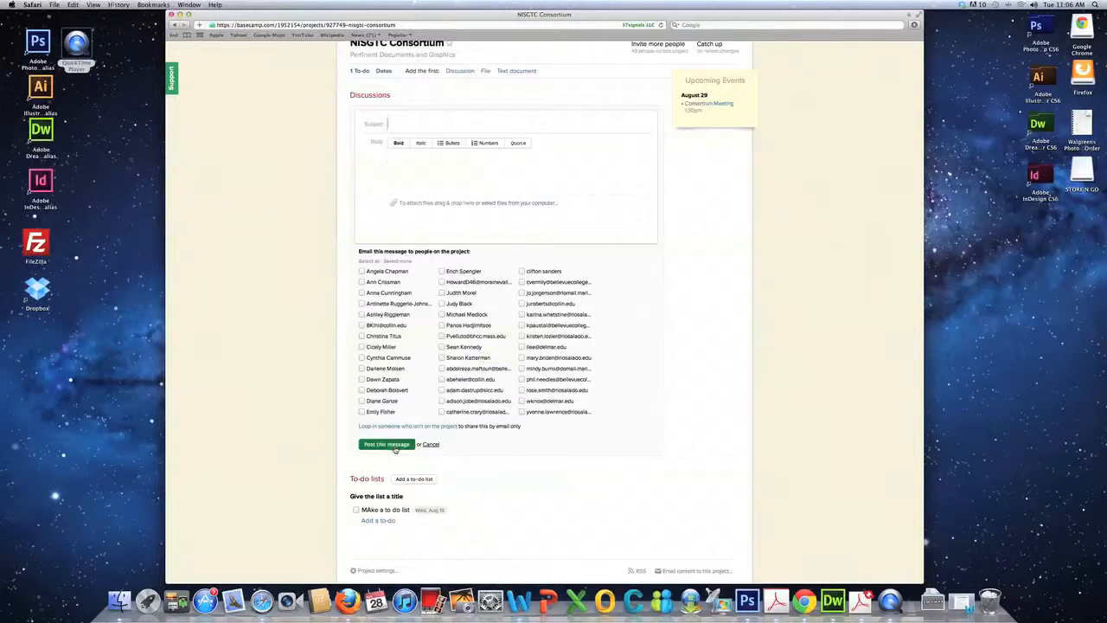
Step: Begin a new untitled to-do list, peek at its due date and assignee options, then close them
{"action": "left_click", "coordinate": [385, 443]}
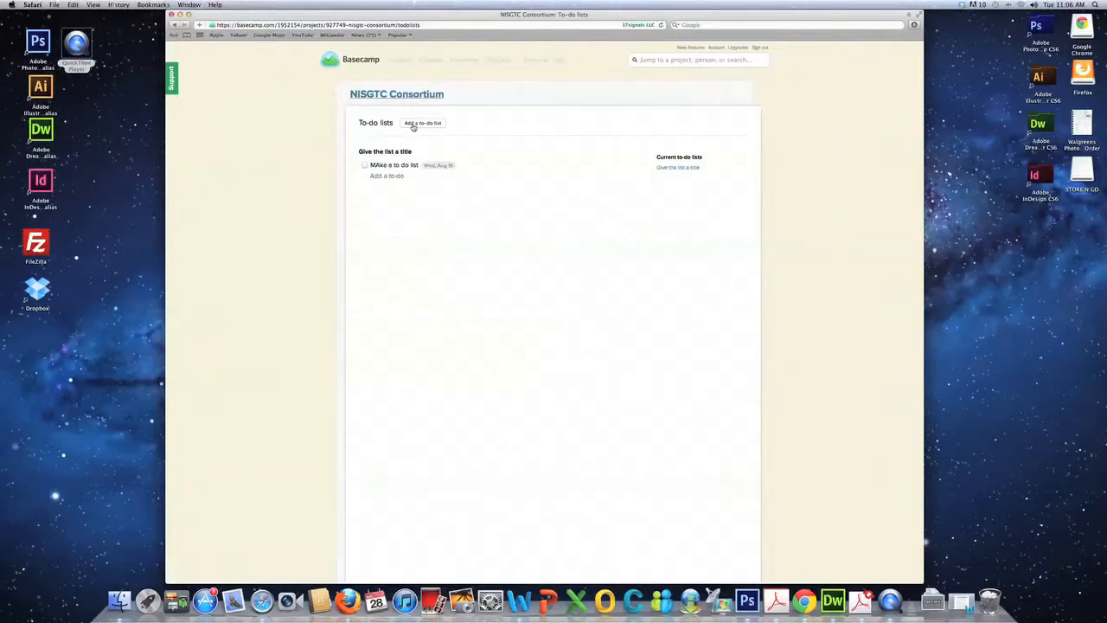
{"action": "left_click", "coordinate": [423, 121]}
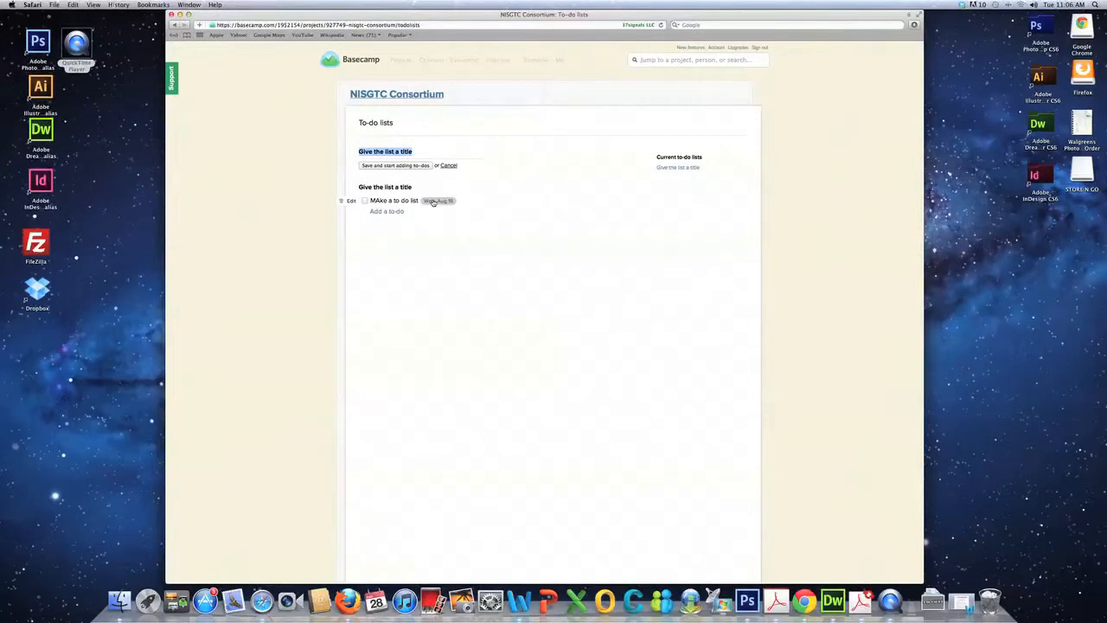
{"action": "left_click", "coordinate": [439, 201]}
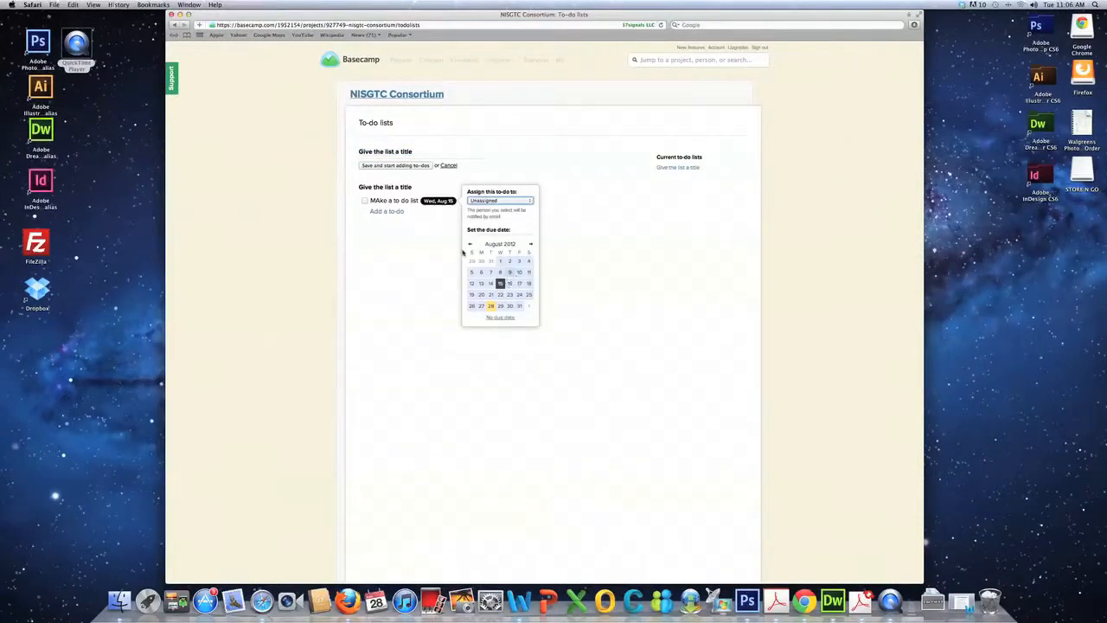
{"action": "left_click", "coordinate": [388, 211]}
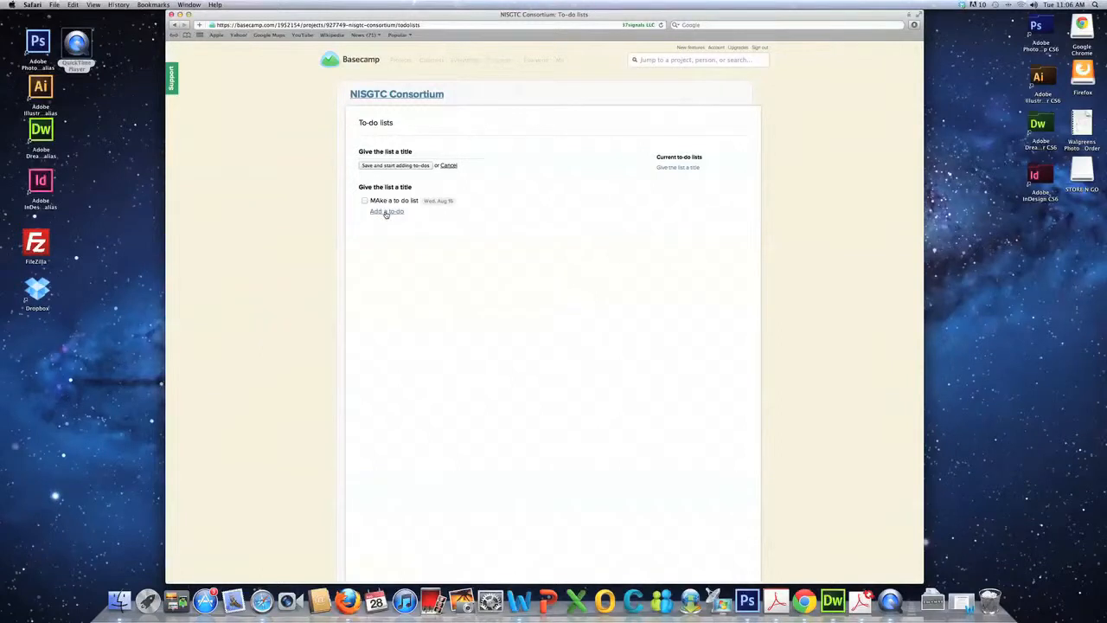
Step: Add a new to-do item reading 'Call to order supplies' to the existing list
{"action": "left_click", "coordinate": [386, 211]}
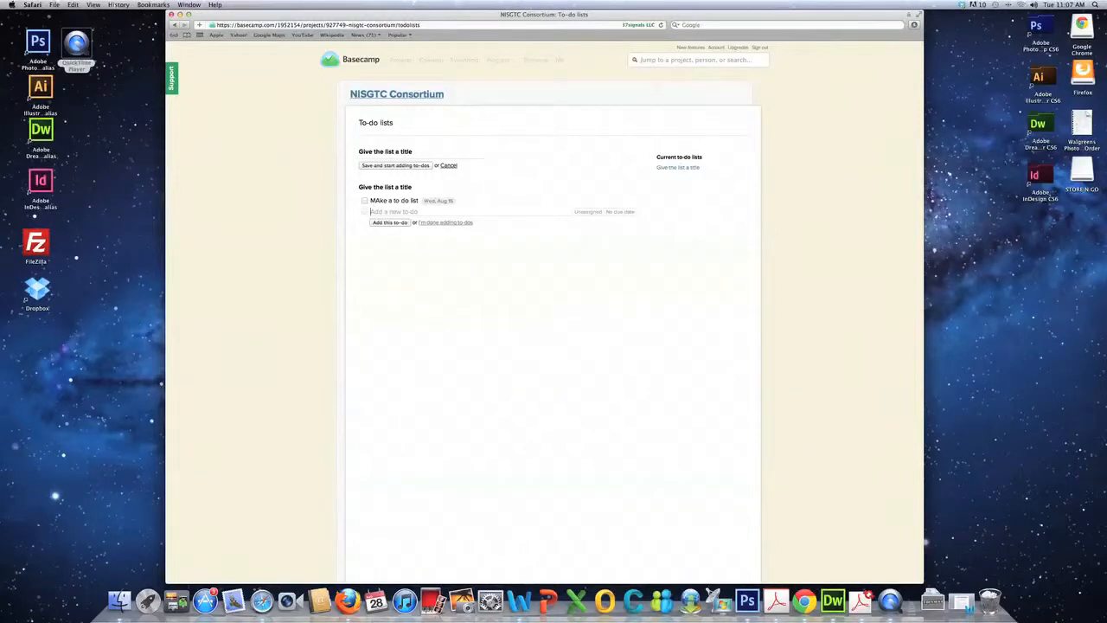
{"action": "type", "text": "Call"}
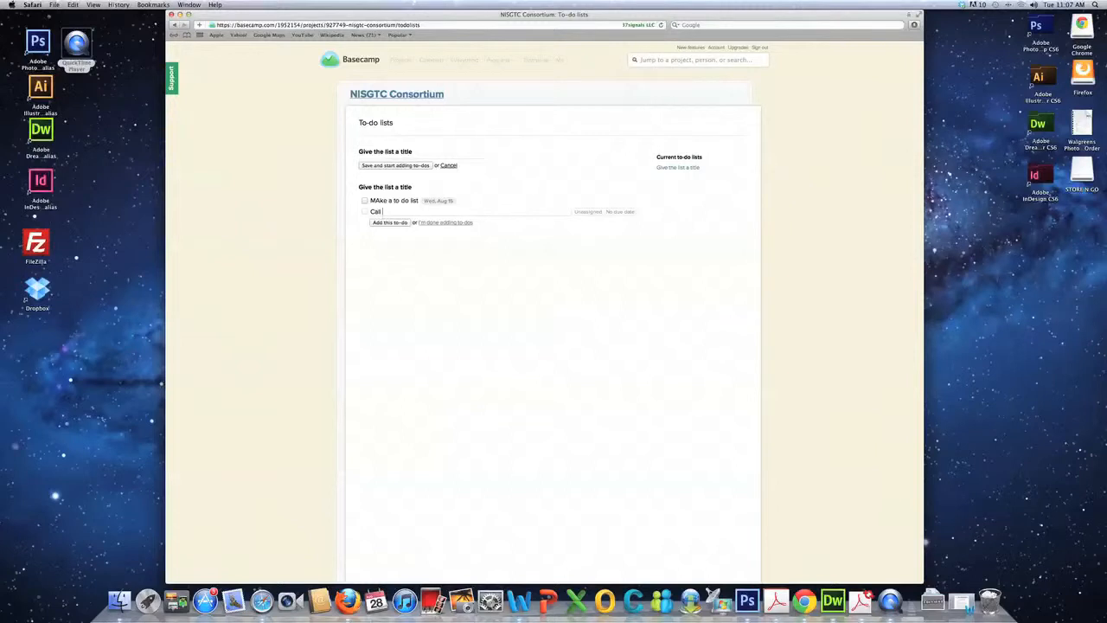
{"action": "type", "text": "to order supplies"}
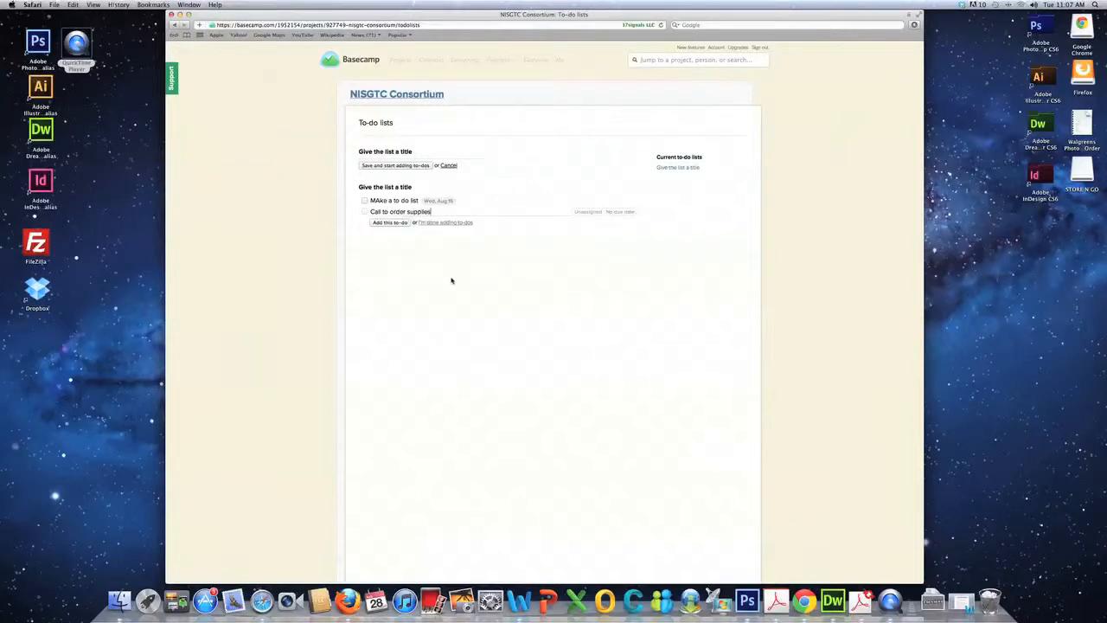
{"action": "mouse_move", "coordinate": [599, 270]}
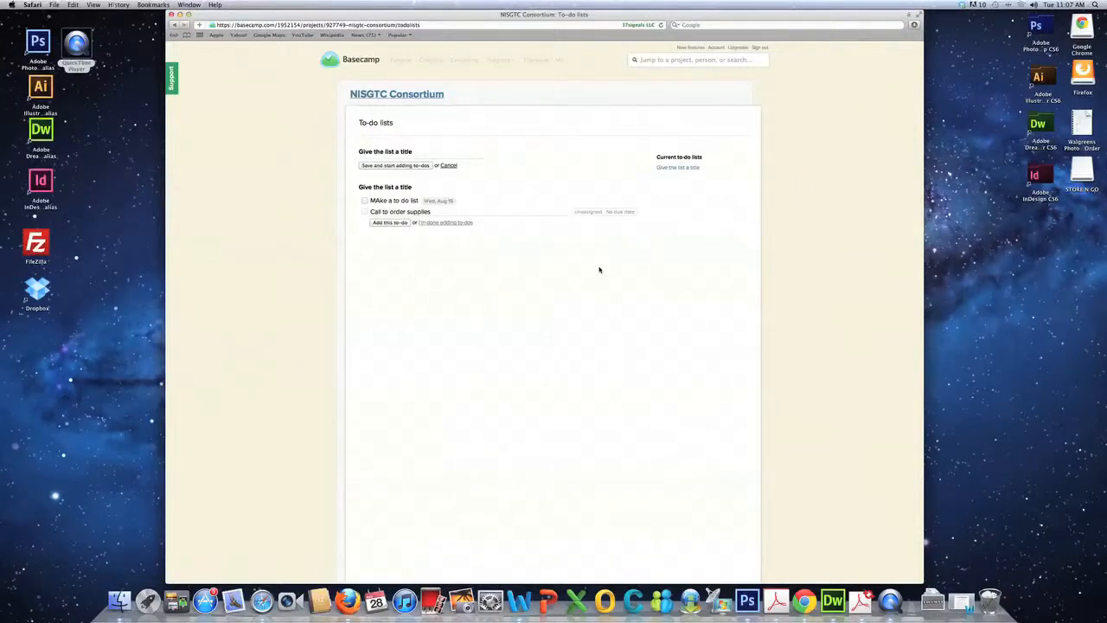
{"action": "mouse_move", "coordinate": [564, 308]}
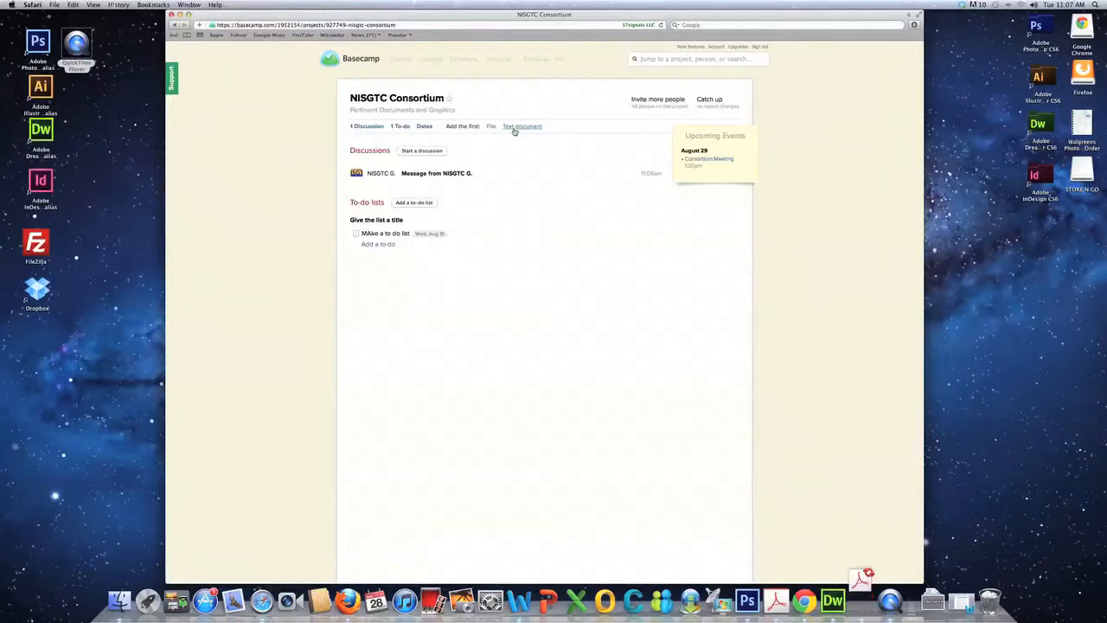
Step: Go to the project's Dates page listing the Consortium Meeting and the past to-do
{"action": "left_click", "coordinate": [402, 127]}
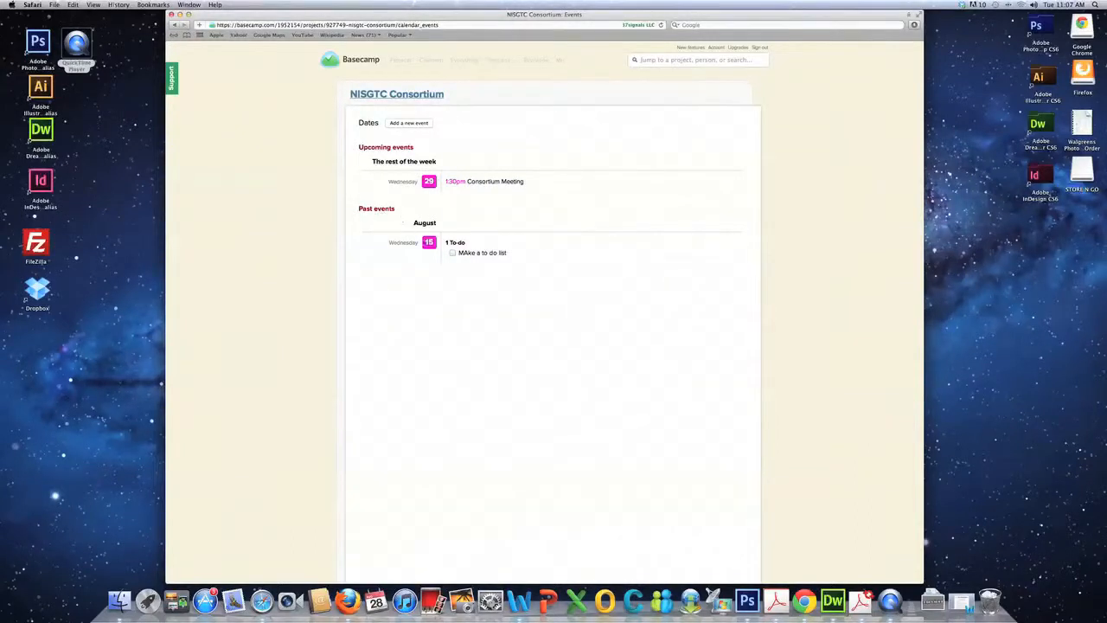
{"action": "mouse_move", "coordinate": [515, 242]}
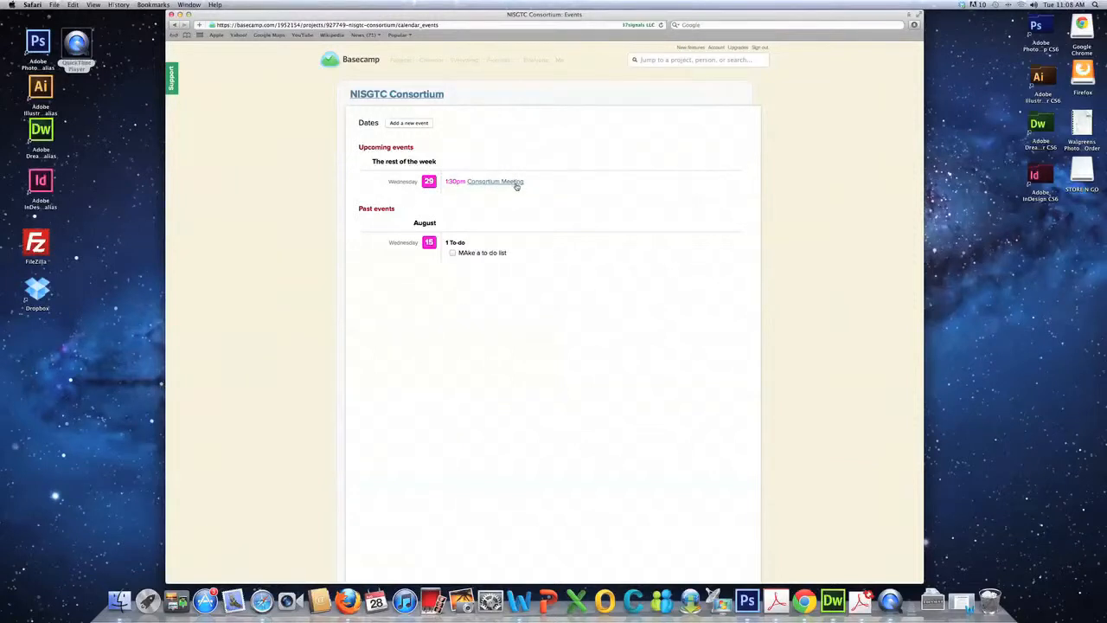
{"action": "mouse_move", "coordinate": [523, 187]}
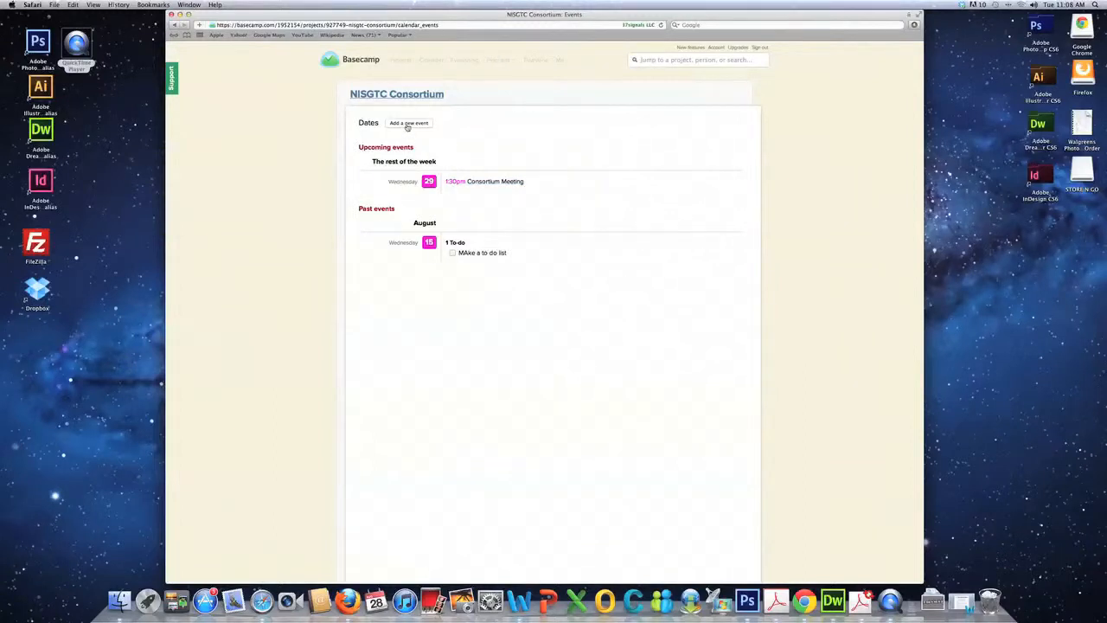
Step: Draft a new event with a 1:30am time and attendee checkboxes, leaving it unsaved
{"action": "left_click", "coordinate": [408, 122]}
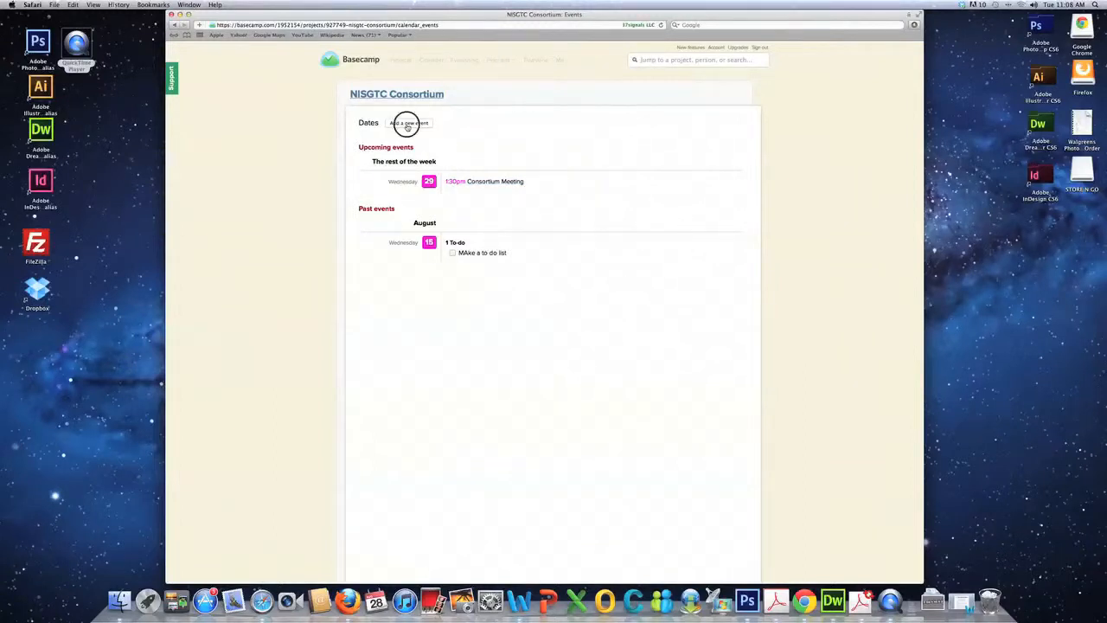
{"action": "left_click", "coordinate": [409, 121]}
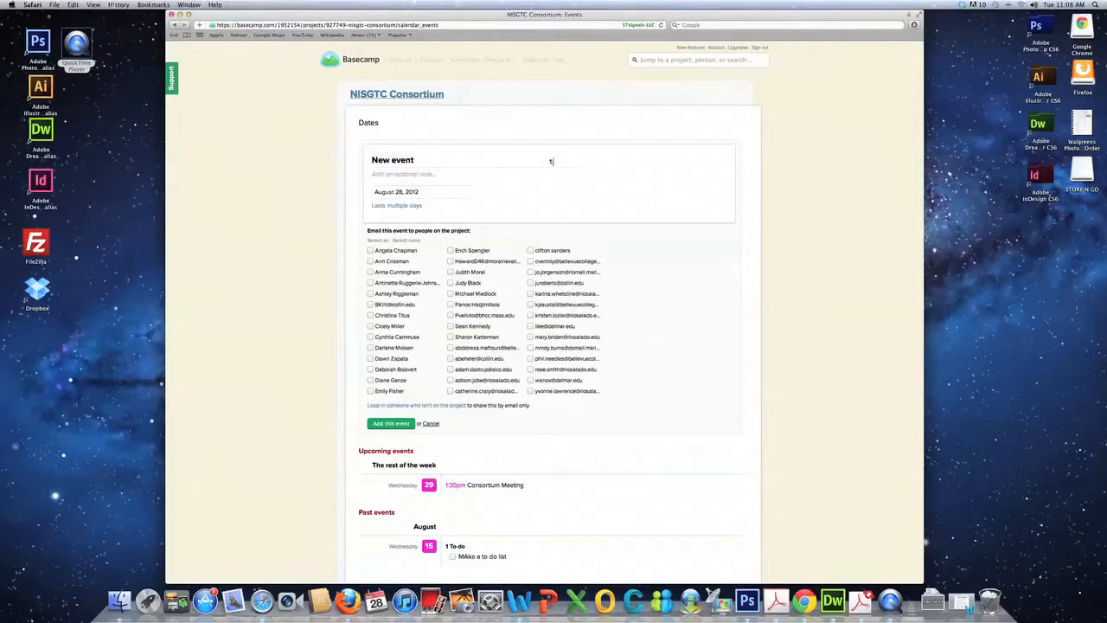
{"action": "type", "text": ":30"}
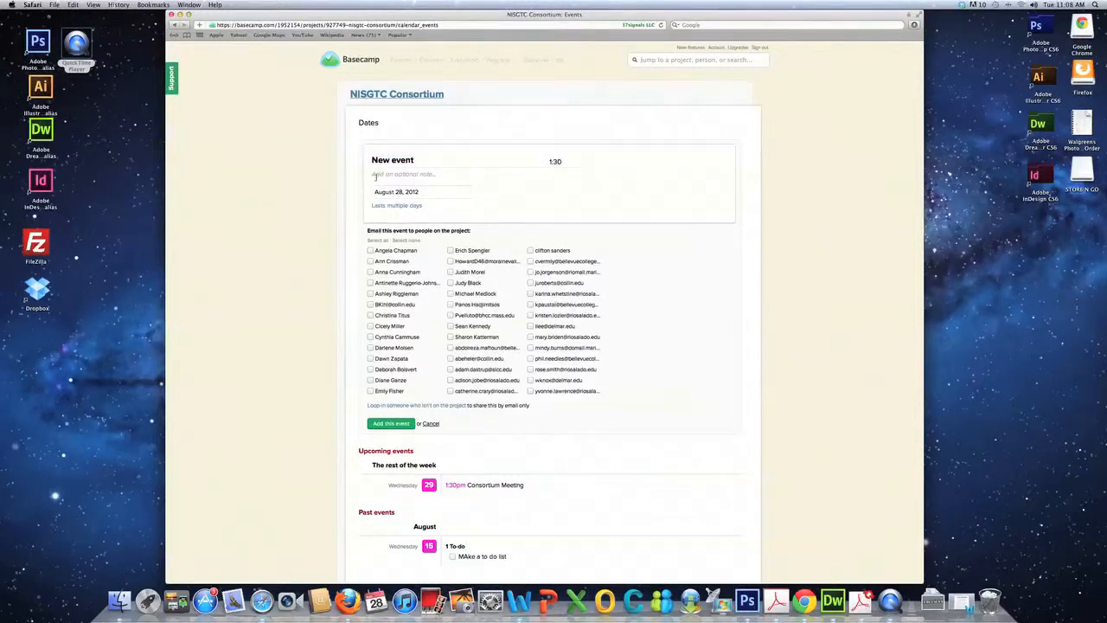
{"action": "type", "text": "am"}
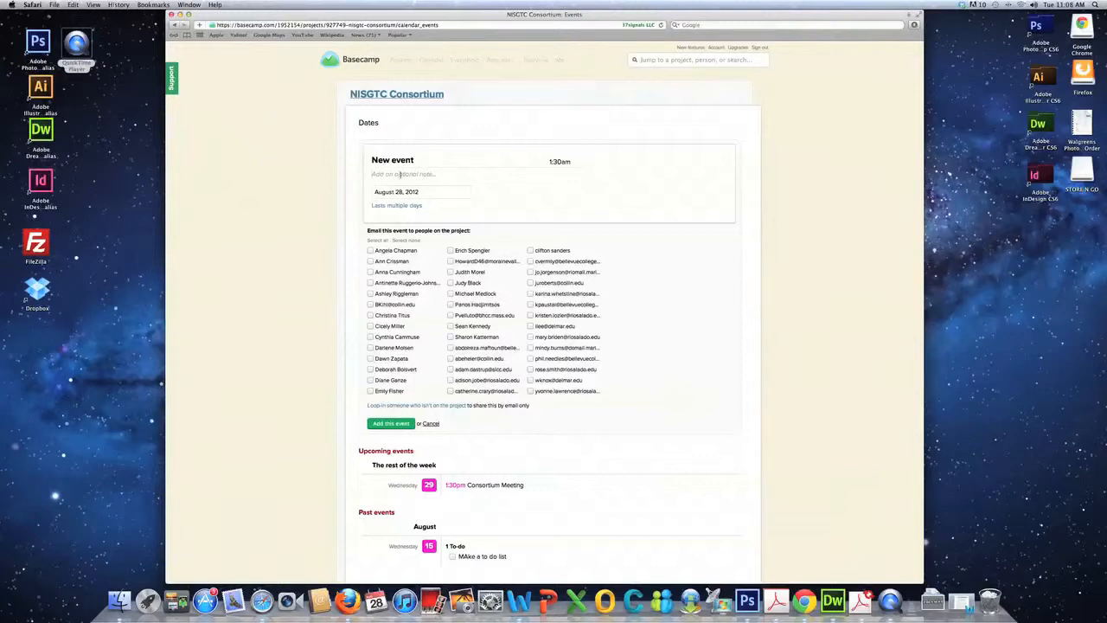
{"action": "left_click", "coordinate": [396, 190]}
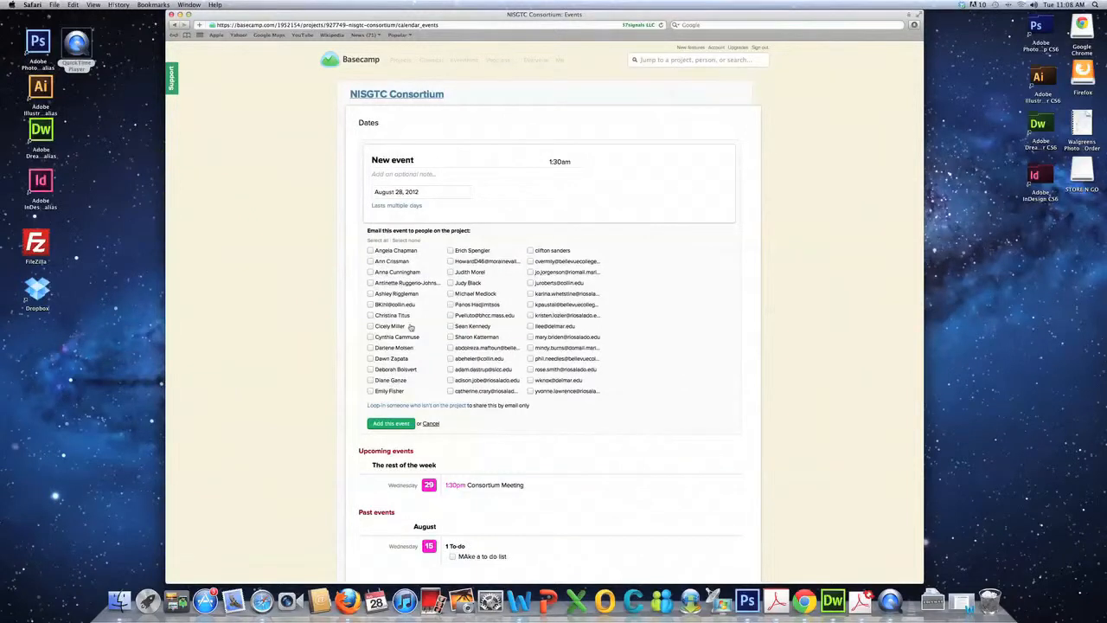
{"action": "mouse_move", "coordinate": [446, 260]}
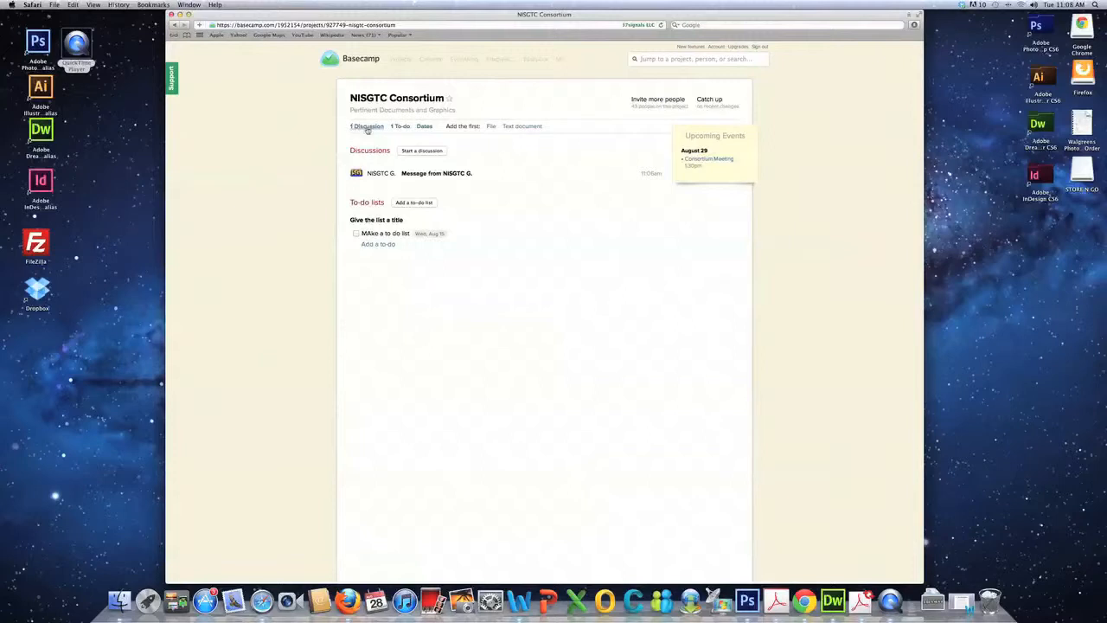
Step: Return to the Projects home listing Explore Basecamp and NISGTC Consortium
{"action": "left_click", "coordinate": [401, 58]}
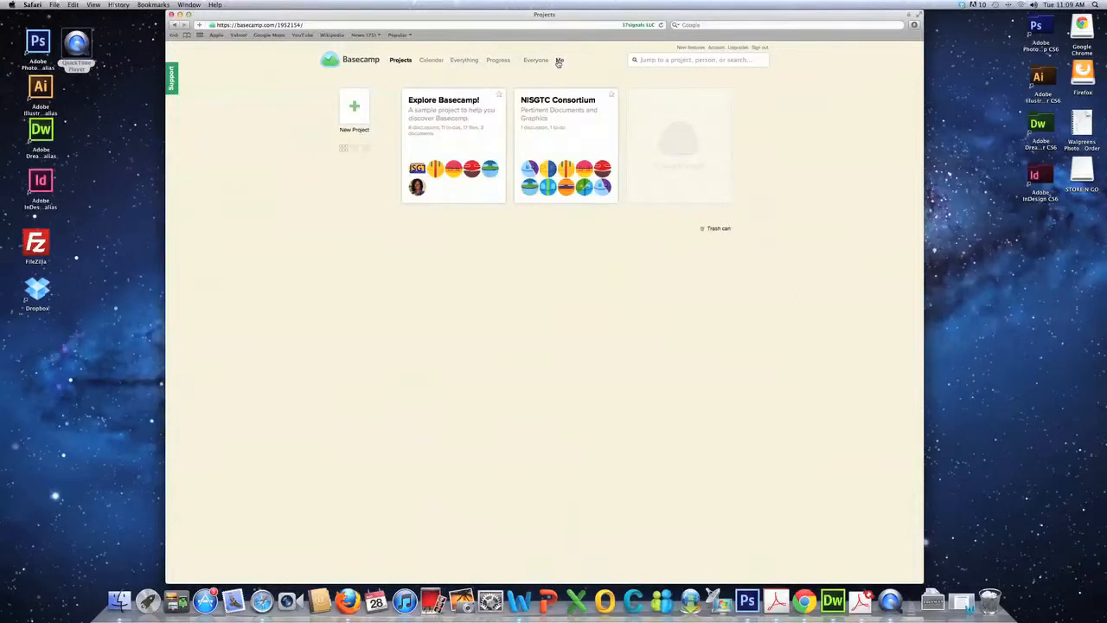
Step: View the all-projects six-week Calendar, add a New event on August 29, then return to Projects home
{"action": "left_click", "coordinate": [430, 59]}
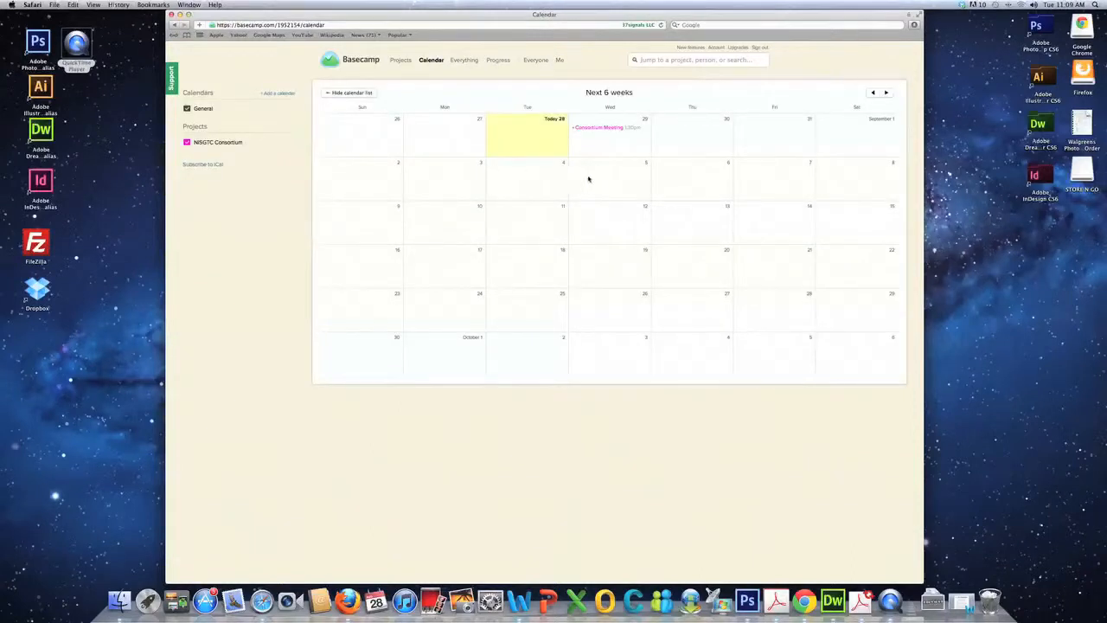
{"action": "mouse_move", "coordinate": [668, 162]}
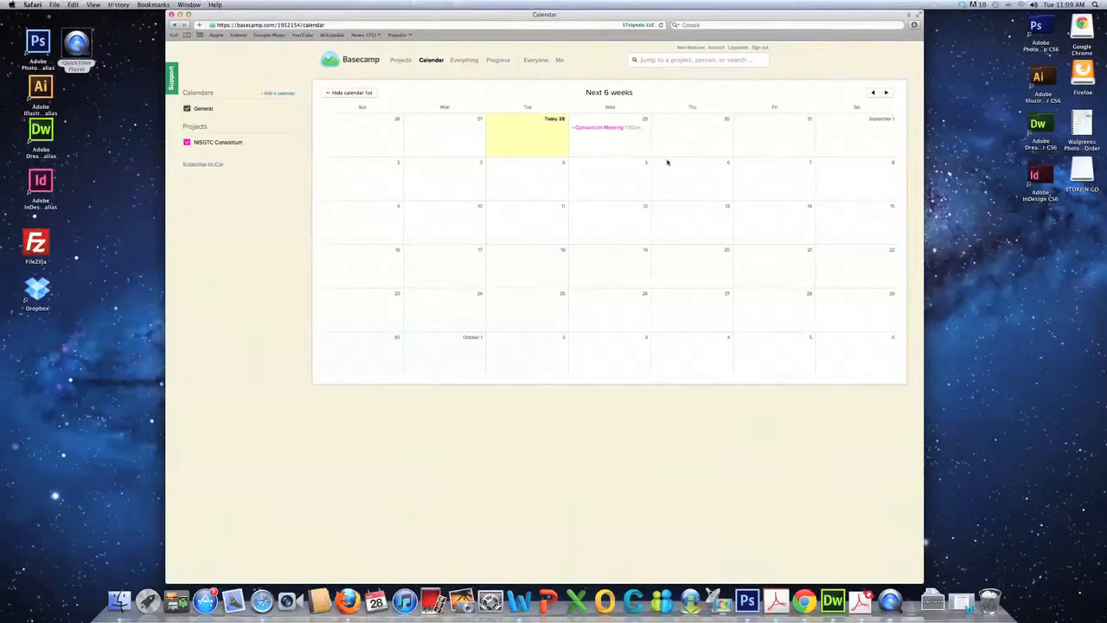
{"action": "mouse_move", "coordinate": [574, 229]}
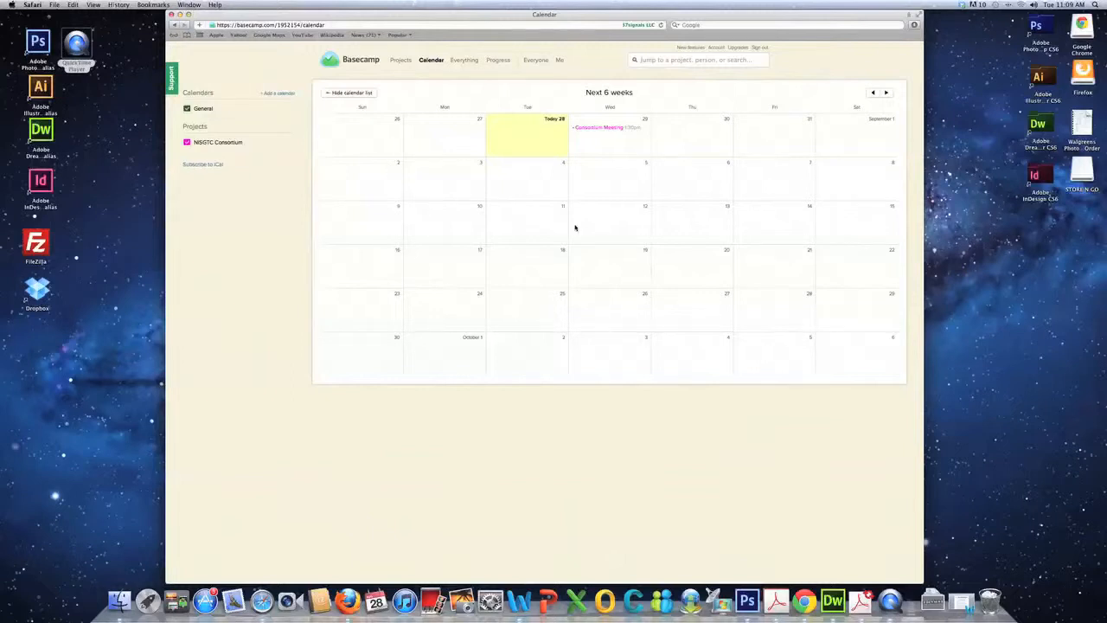
{"action": "mouse_move", "coordinate": [581, 177]}
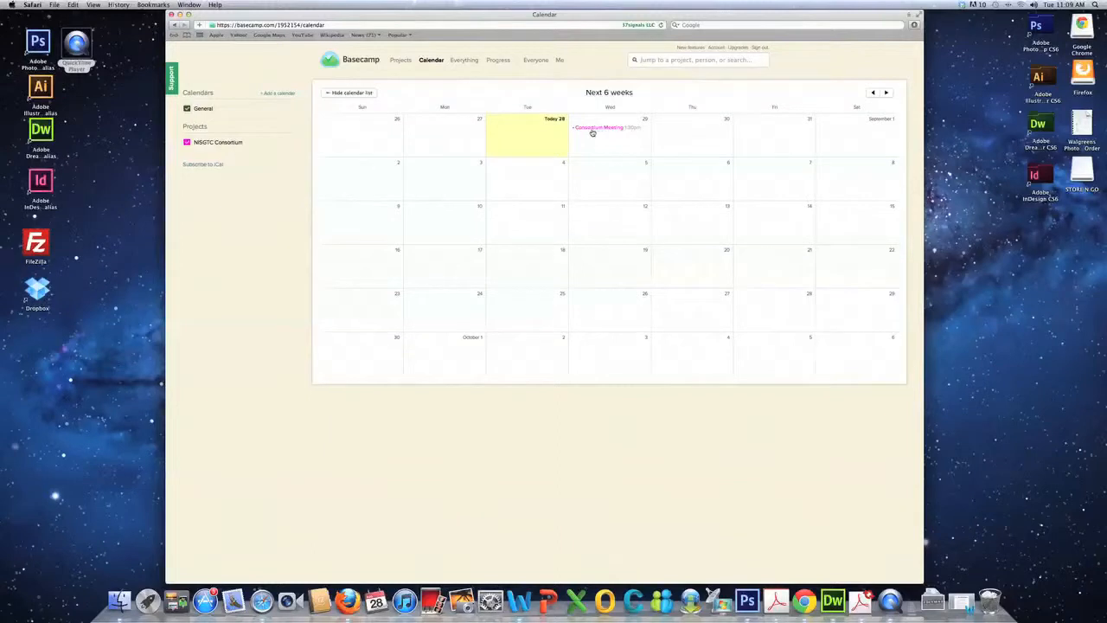
{"action": "mouse_move", "coordinate": [598, 128]}
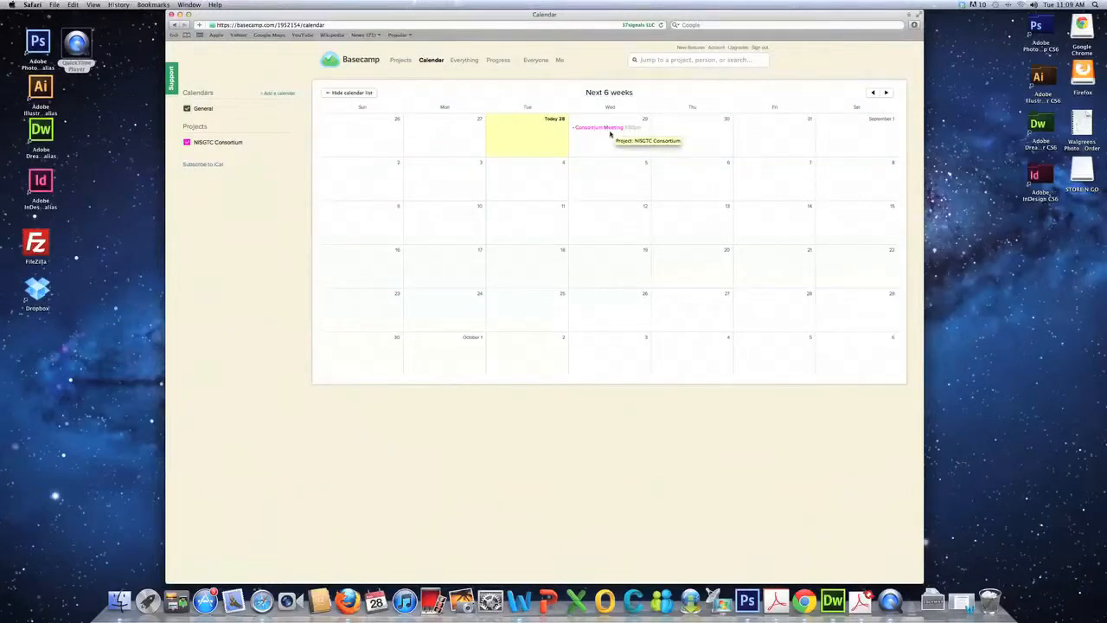
{"action": "left_click", "coordinate": [609, 138]}
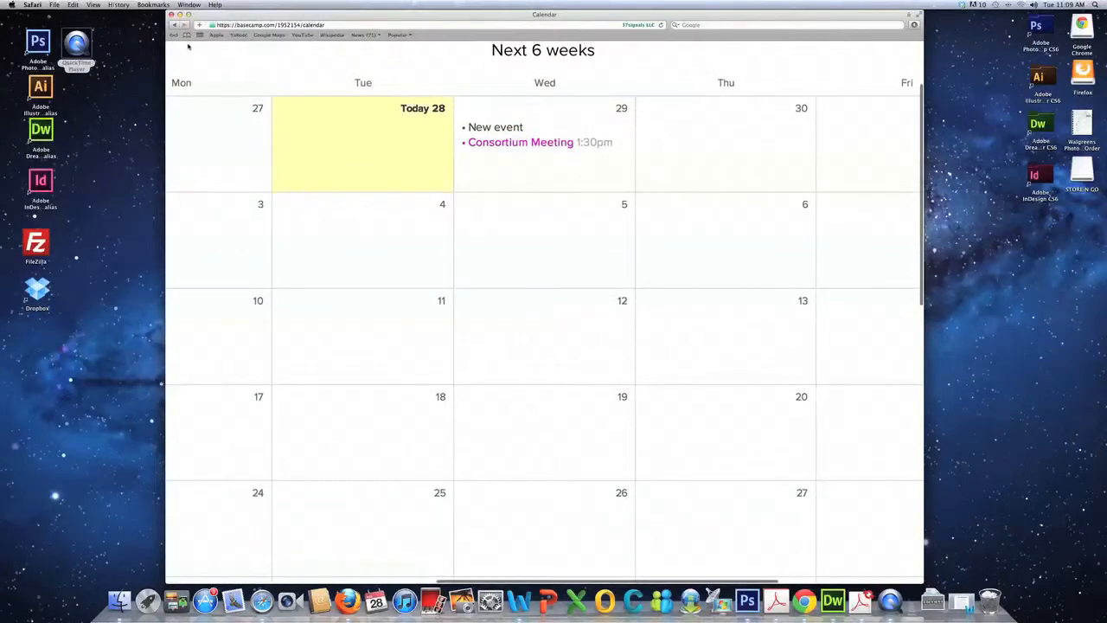
{"action": "left_click", "coordinate": [401, 59]}
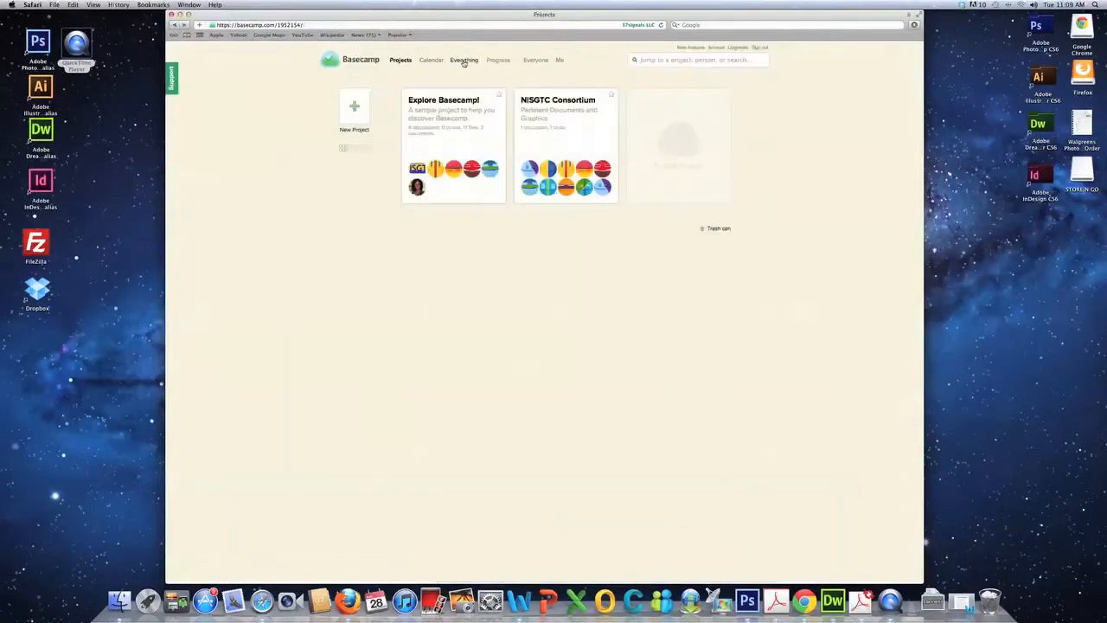
Step: Look over the Everything page, then bring up the Progress feed of recent cross-project activity
{"action": "left_click", "coordinate": [464, 59]}
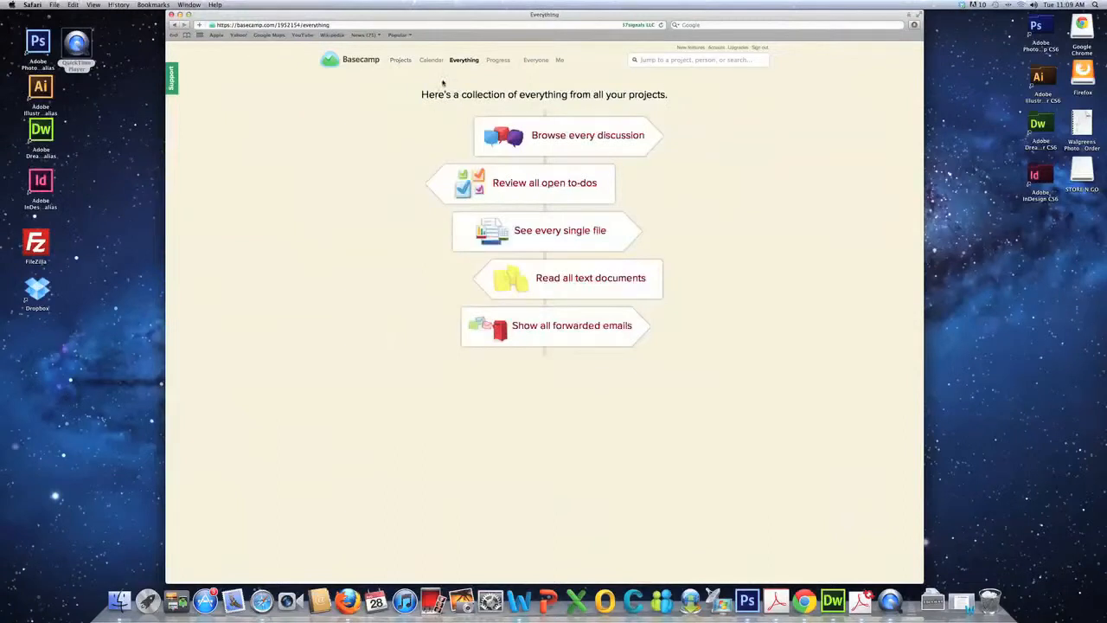
{"action": "mouse_move", "coordinate": [433, 121]}
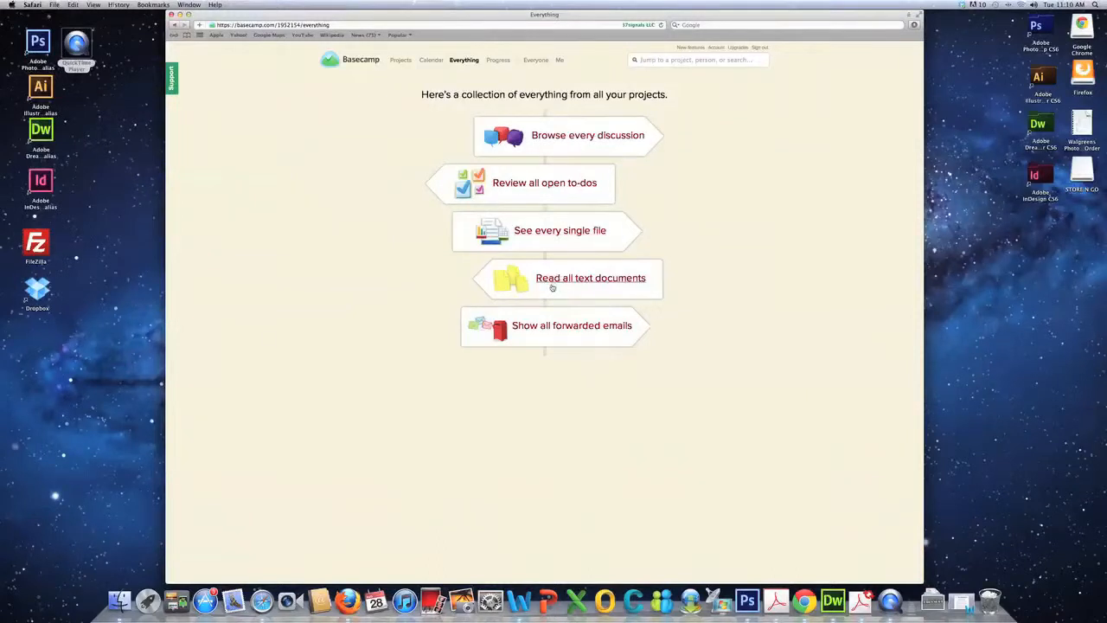
{"action": "mouse_move", "coordinate": [561, 343]}
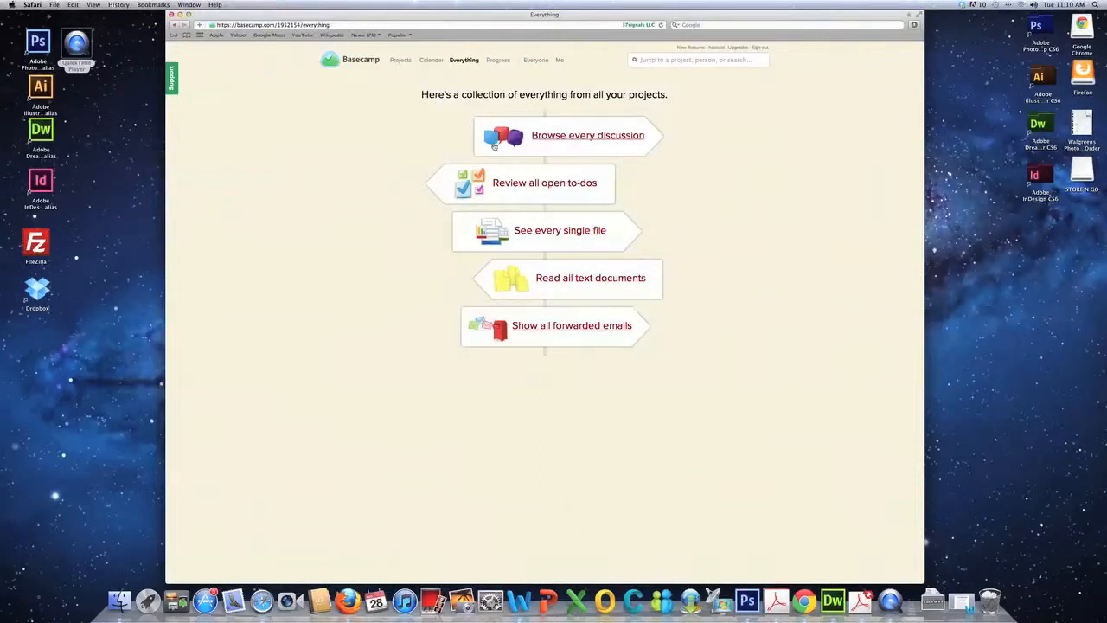
{"action": "left_click", "coordinate": [498, 59]}
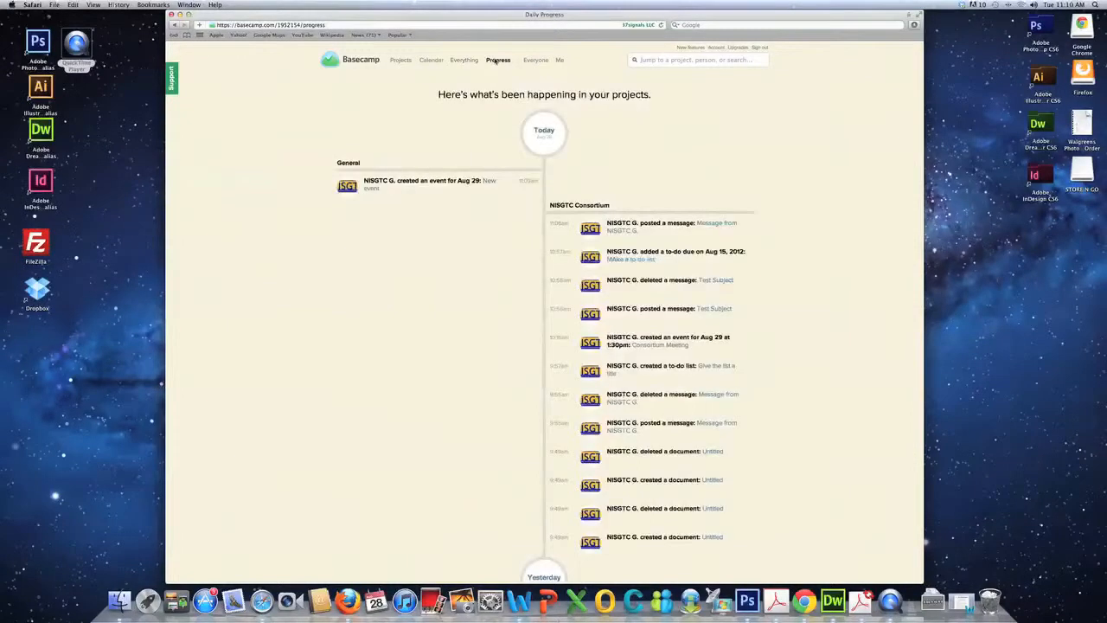
Step: Scroll down the Progress page before moving to the Everyone page
{"action": "scroll", "scroll_direction": "down", "scroll_amount": 3}
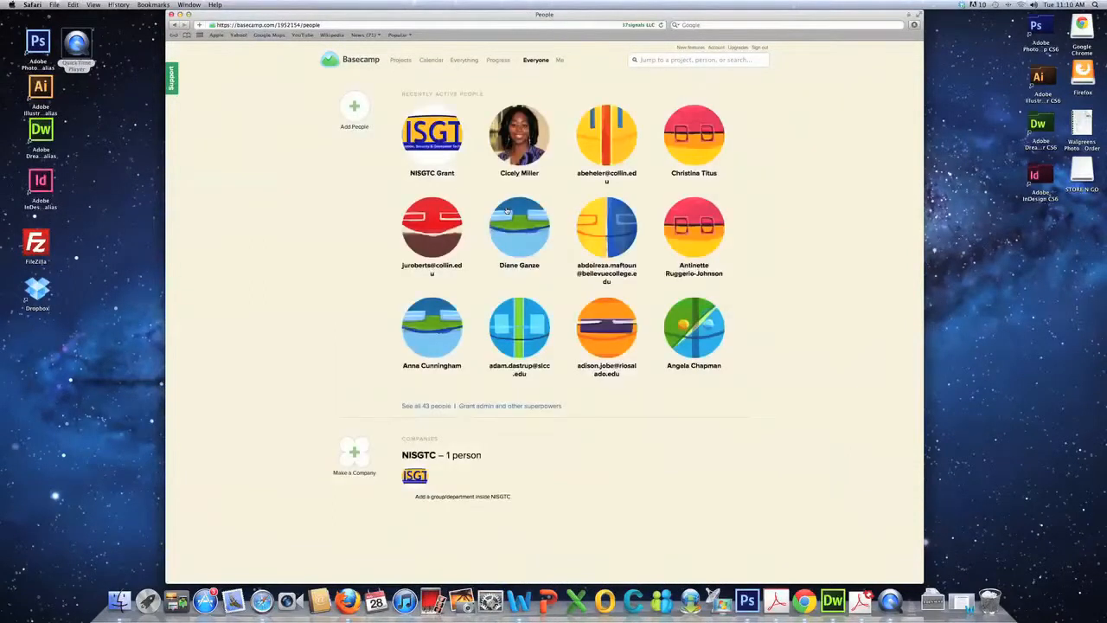
Step: Show all 43 people alphabetically, then go to NISGTC Grant's personal activity page
{"action": "scroll", "scroll_direction": "down", "scroll_amount": 3}
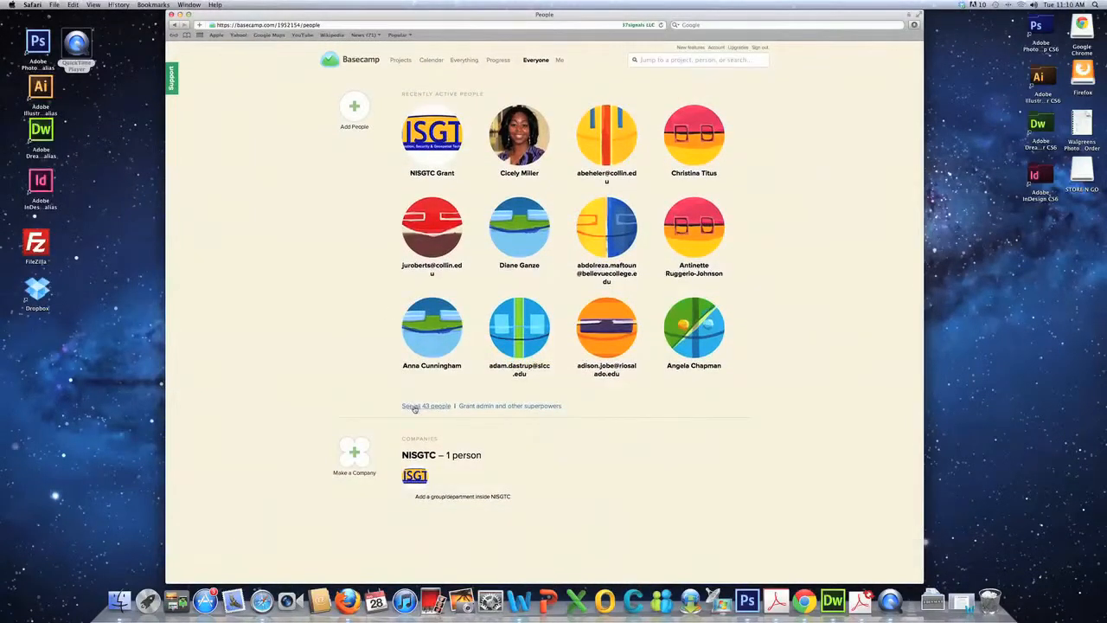
{"action": "left_click", "coordinate": [425, 405]}
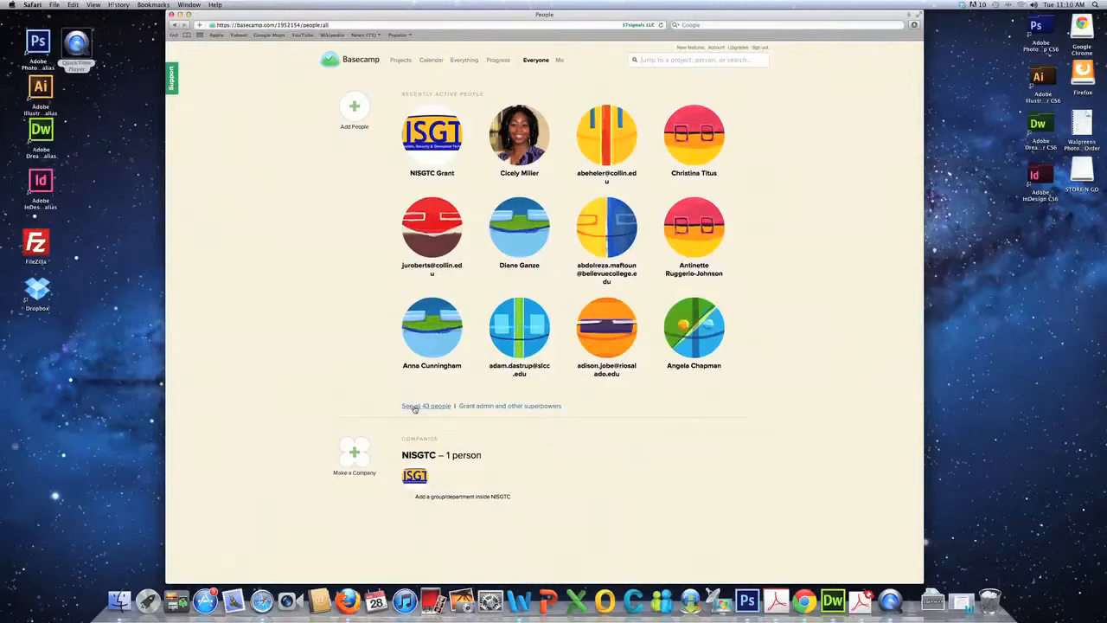
{"action": "left_click", "coordinate": [425, 405]}
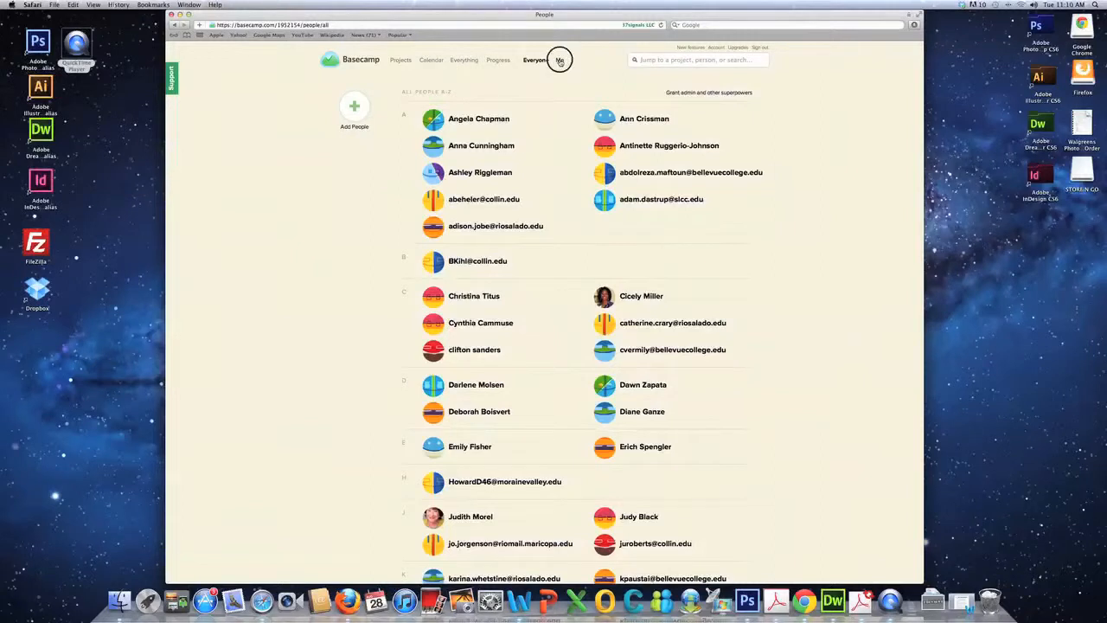
{"action": "left_click", "coordinate": [560, 58]}
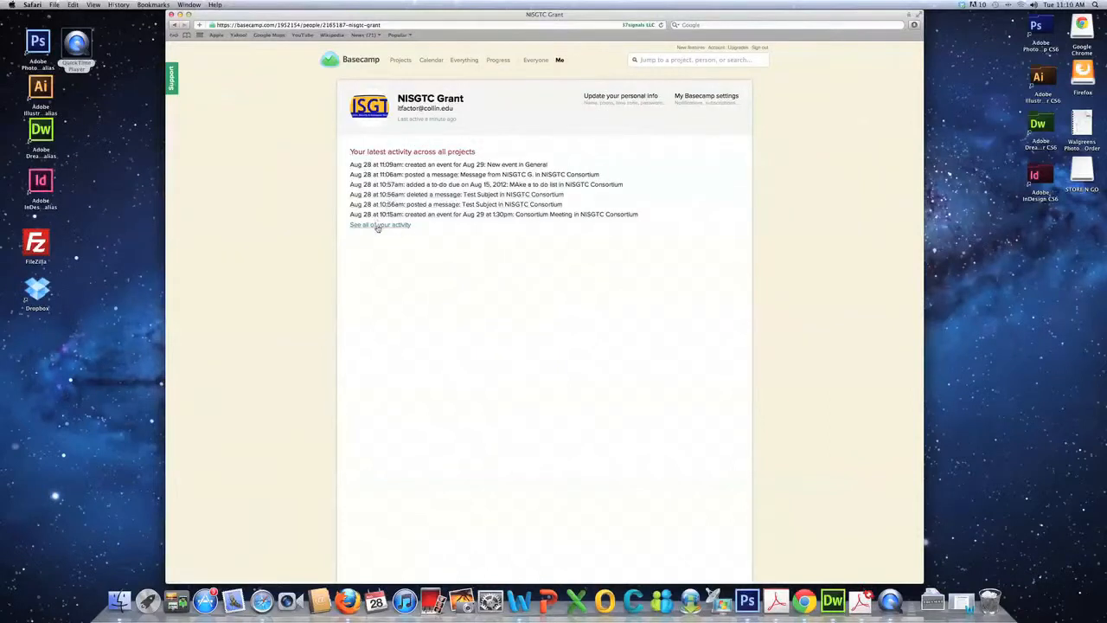
{"action": "mouse_move", "coordinate": [567, 149]}
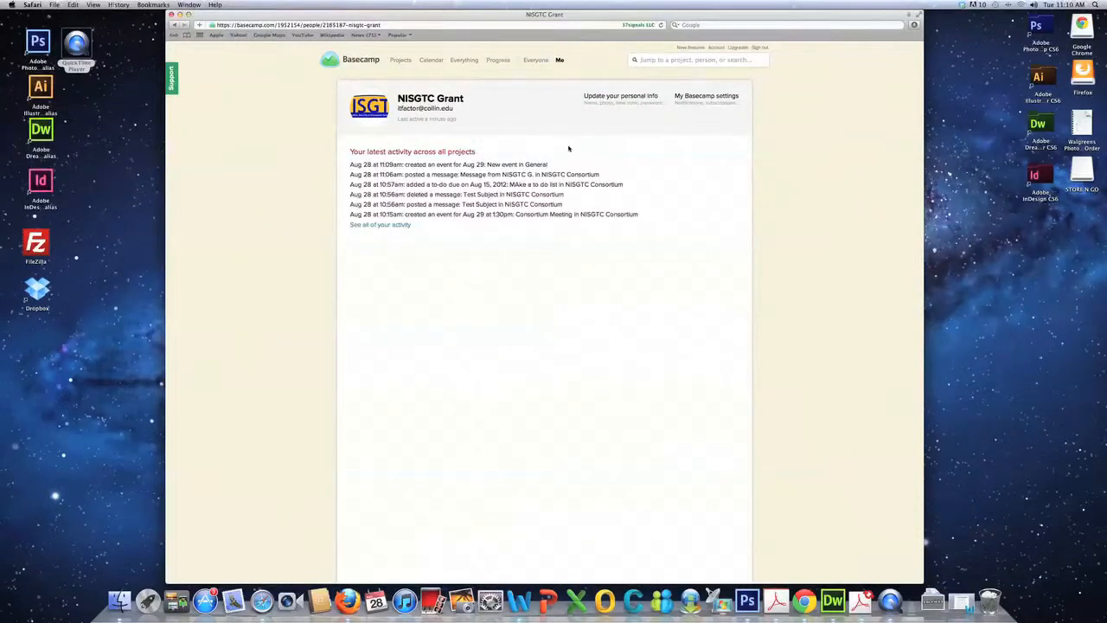
{"action": "mouse_move", "coordinate": [538, 102]}
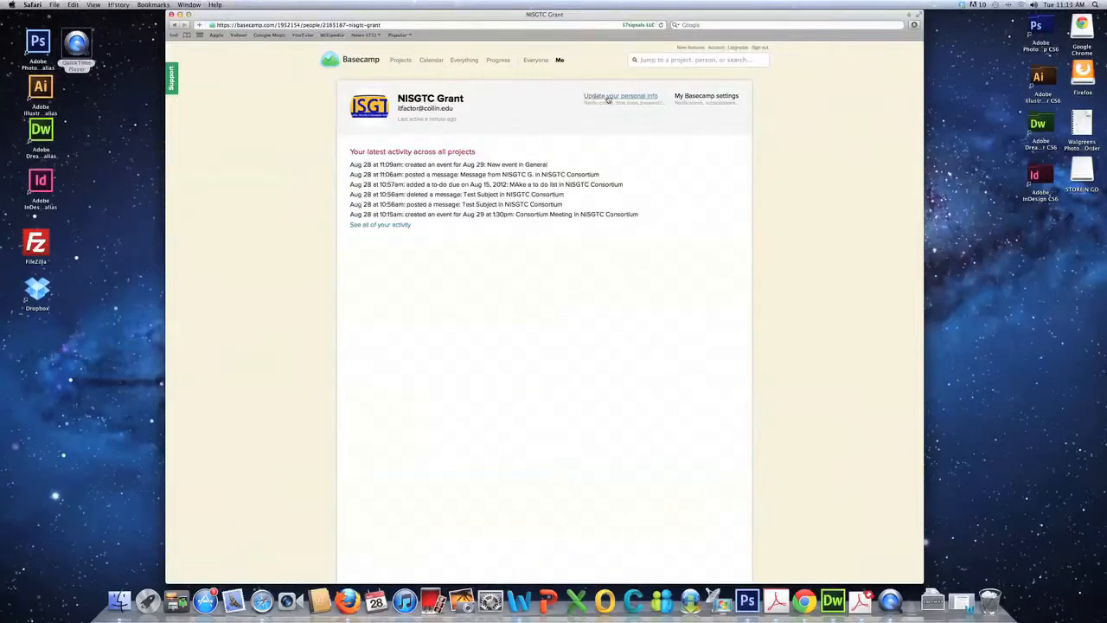
Step: Reach 'My Basecamp settings' with the email notification, Daily Recap and completed to-do options
{"action": "left_click", "coordinate": [619, 97]}
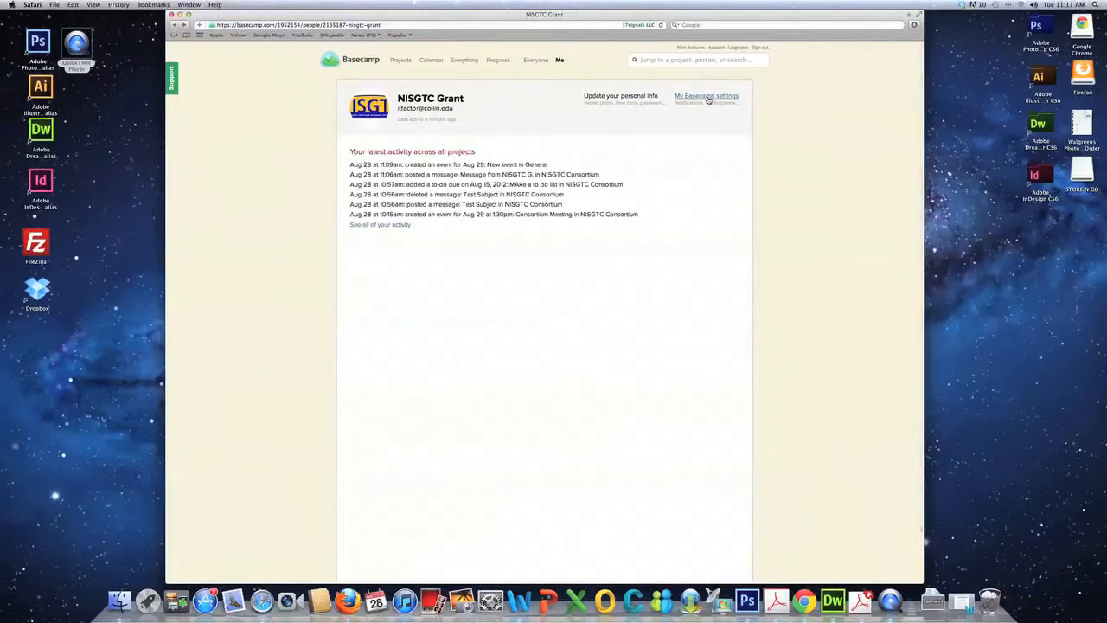
{"action": "left_click", "coordinate": [706, 97]}
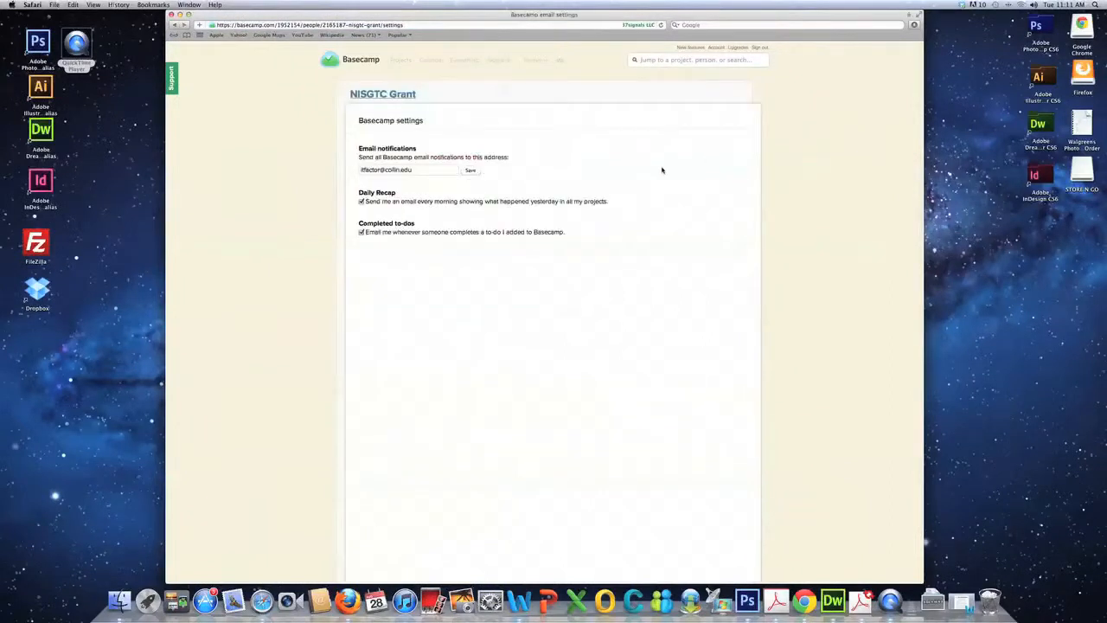